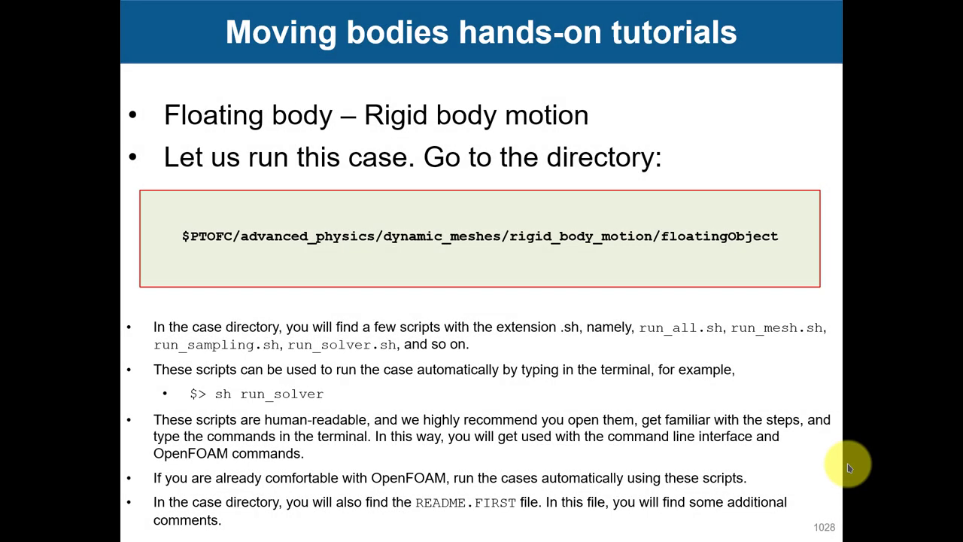
mouse_move(510, 229)
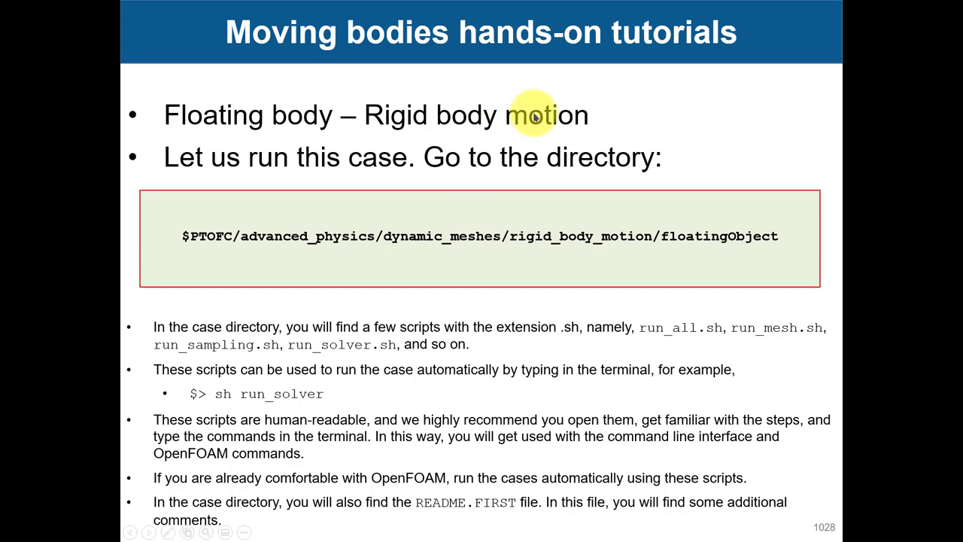
mouse_move(316, 139)
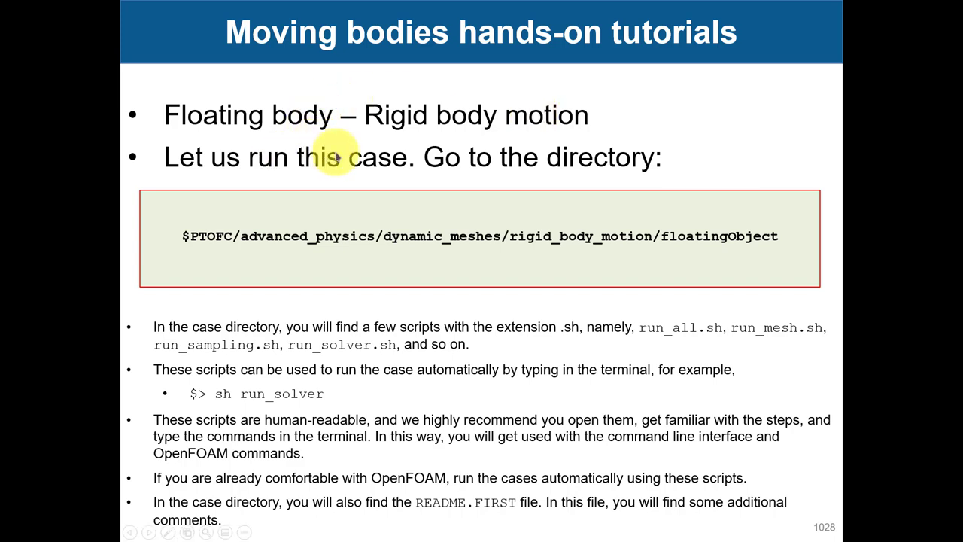
Advance the tutorial presentation to the next slide.
key(Escape)
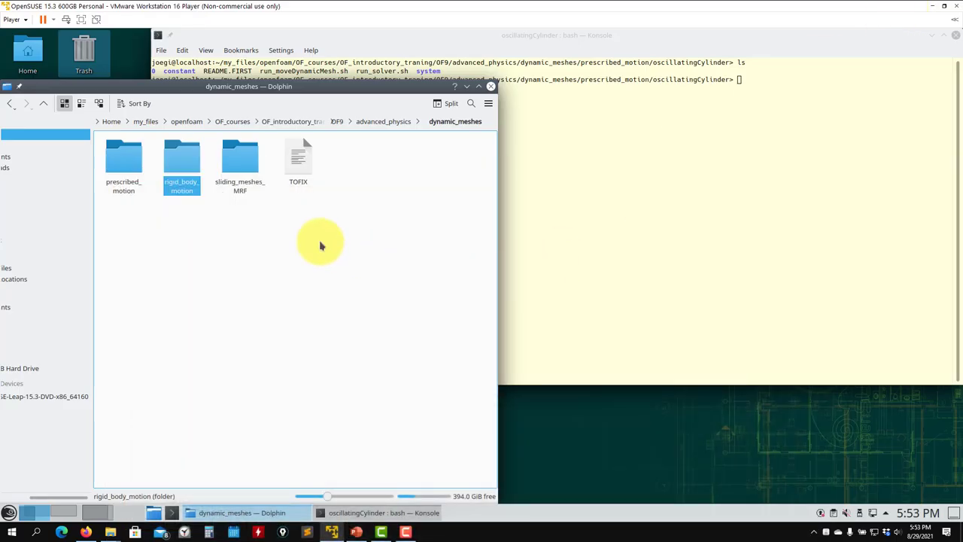
mouse_move(182, 158)
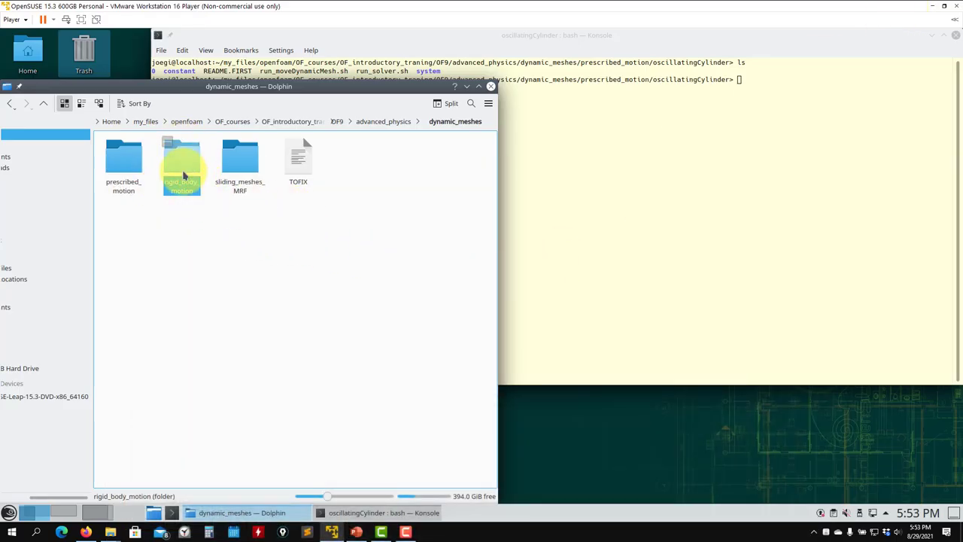
Enter rigid_body_motion and fallingObject, peek into 0_org, then go back to the case folder.
double_click(182, 156)
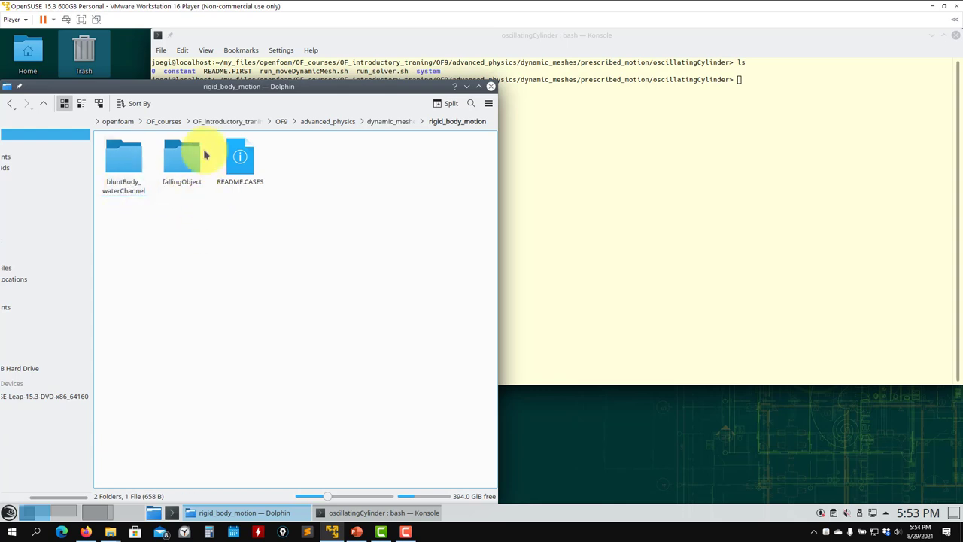
double_click(181, 156)
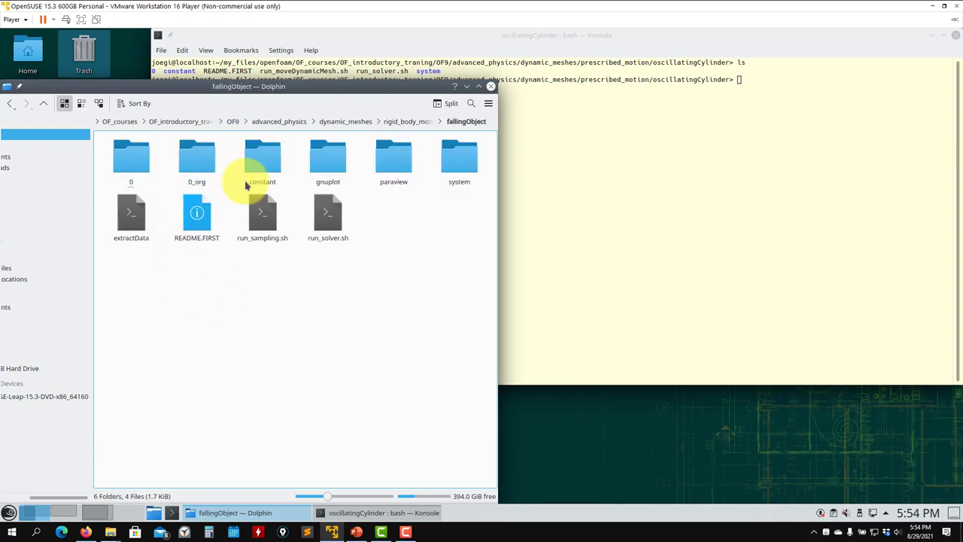
double_click(197, 158)
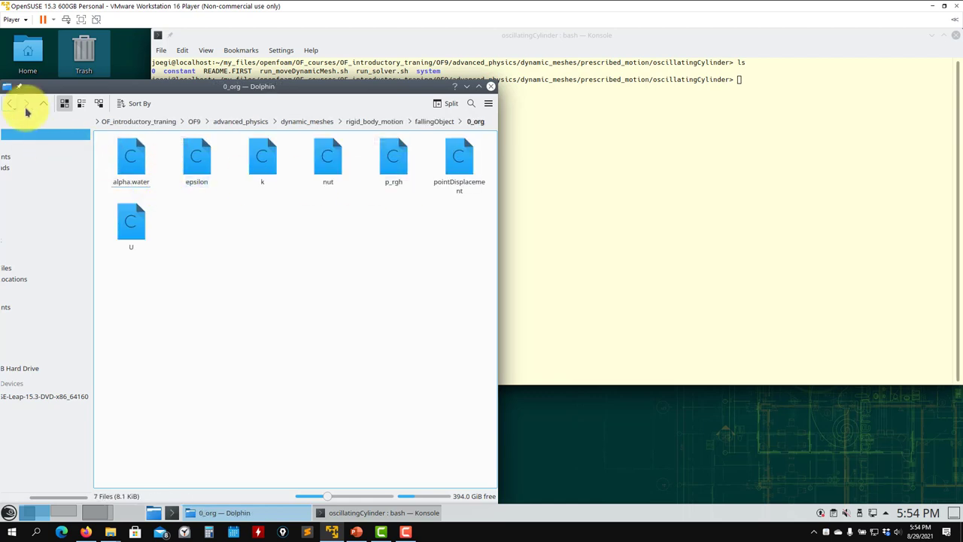
click(10, 103)
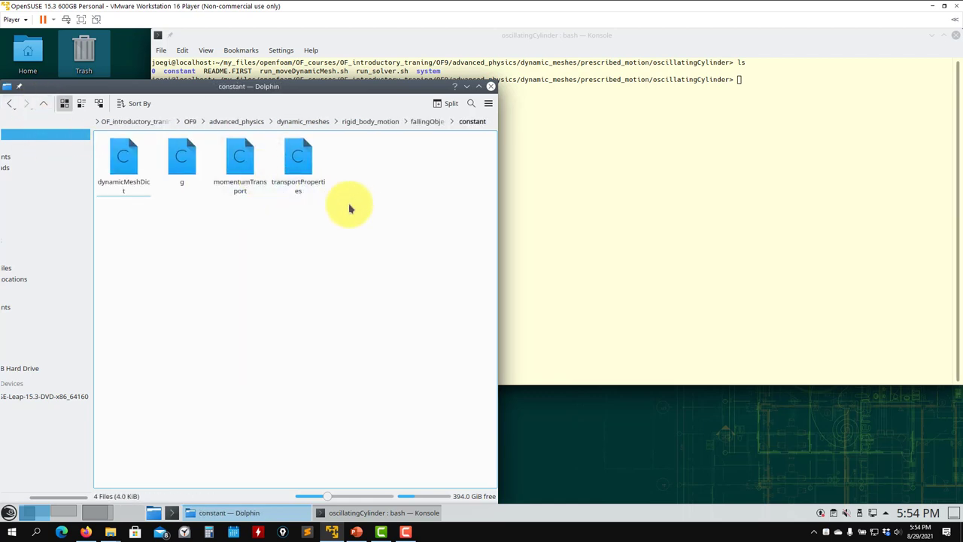
mouse_move(148, 279)
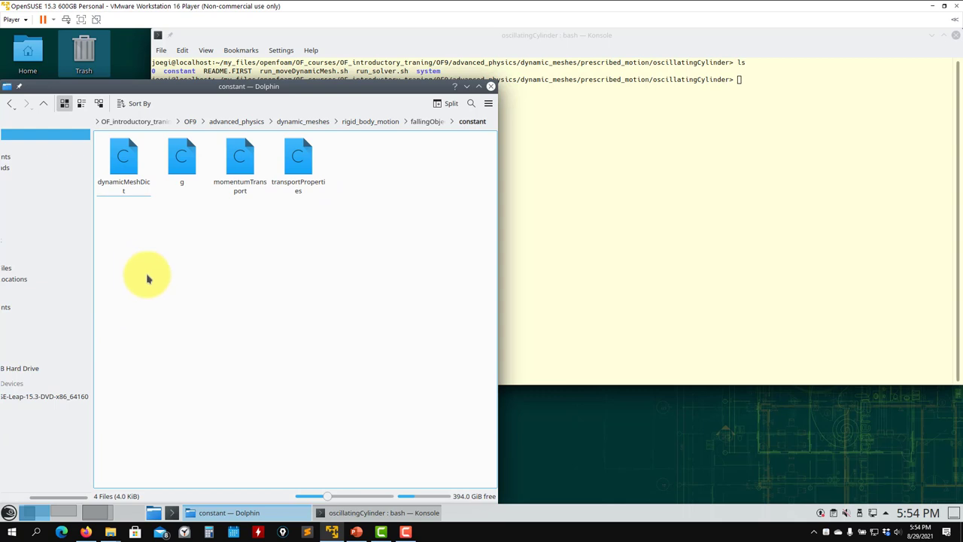
mouse_move(171, 226)
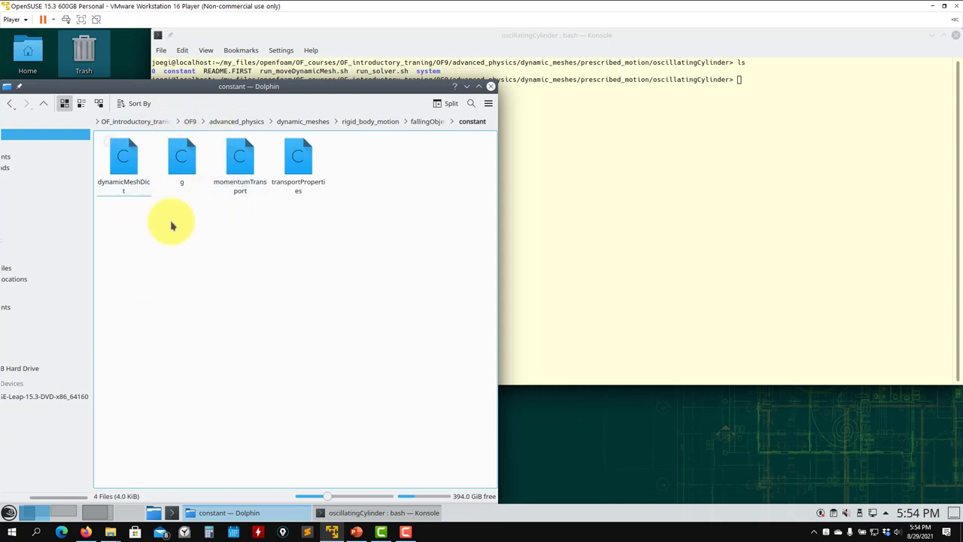
mouse_move(328, 224)
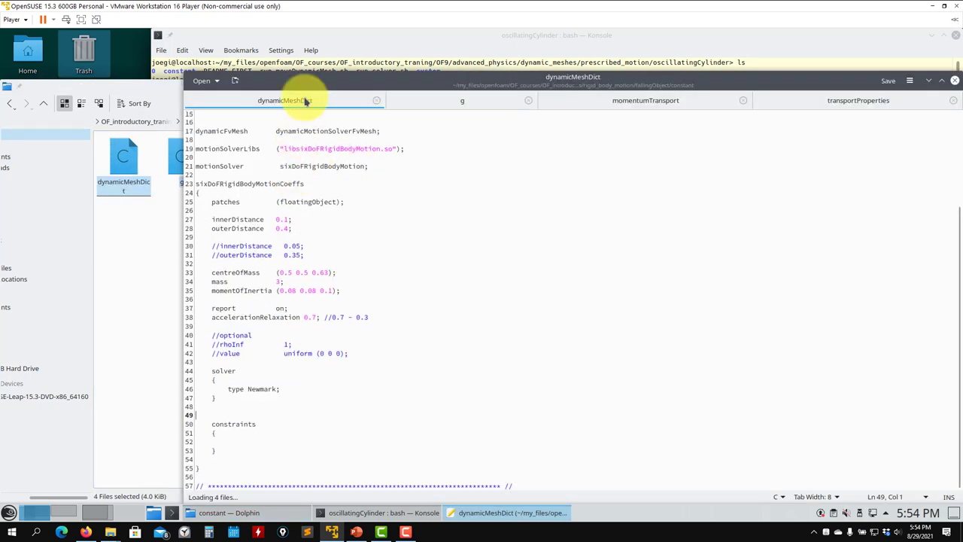
mouse_move(232, 448)
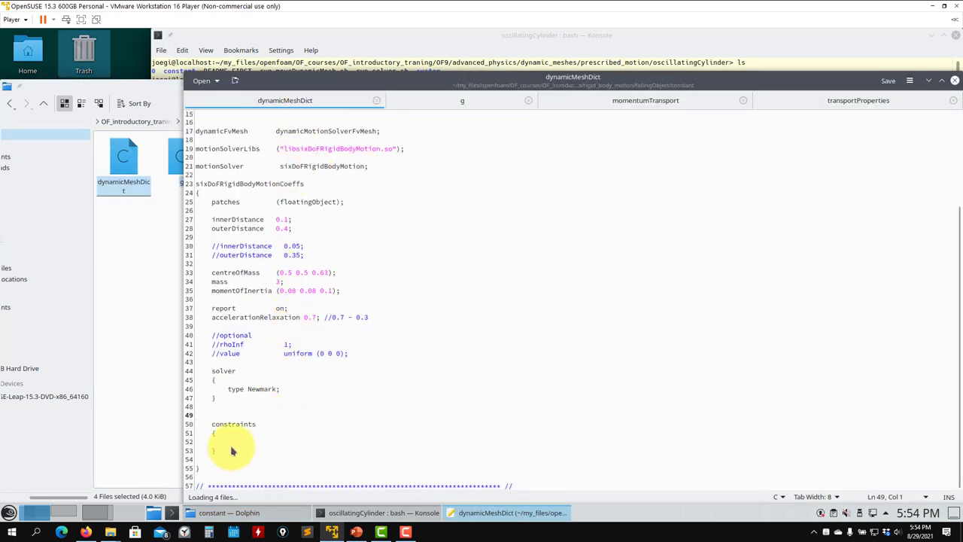
mouse_move(389, 176)
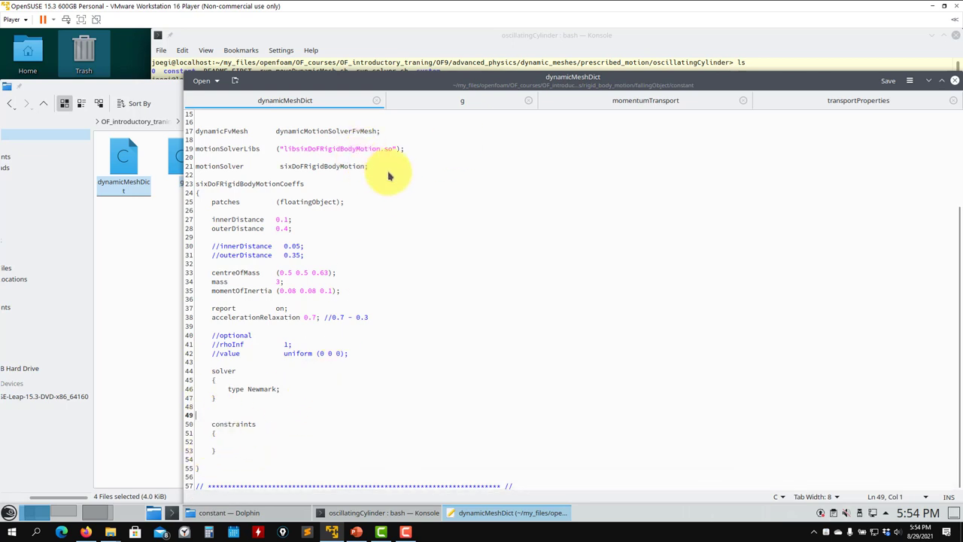
Review the g, momentumTransport and transportProperties files in their Kate tabs.
click(462, 100)
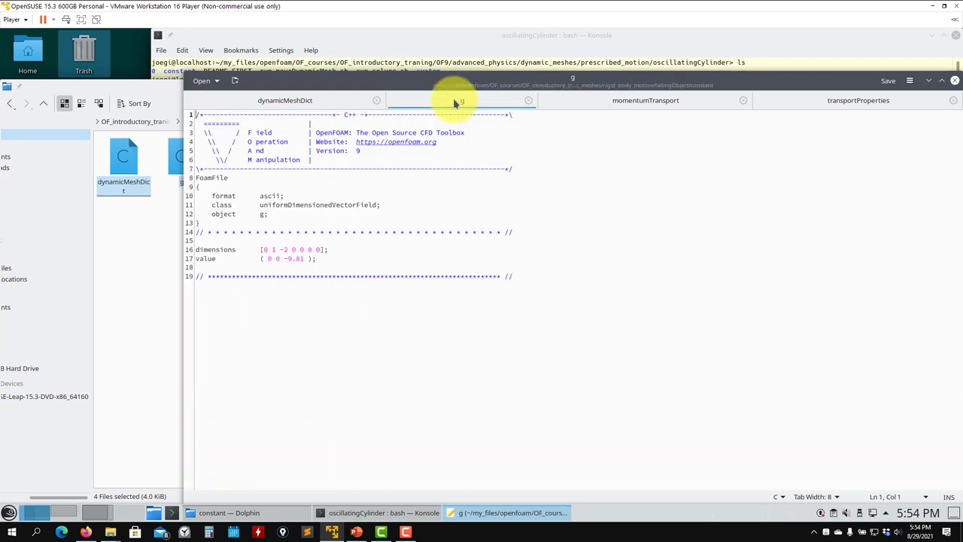
mouse_move(645, 100)
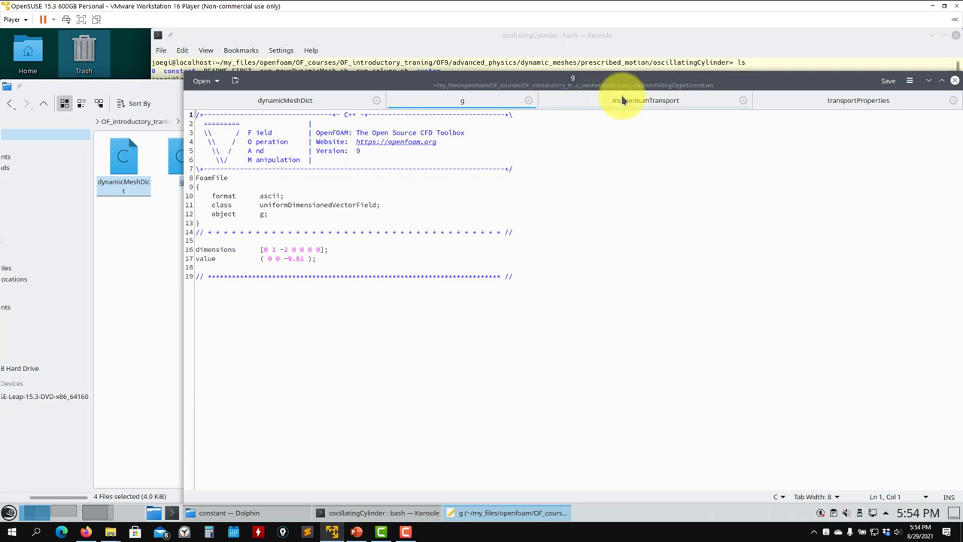
click(644, 100)
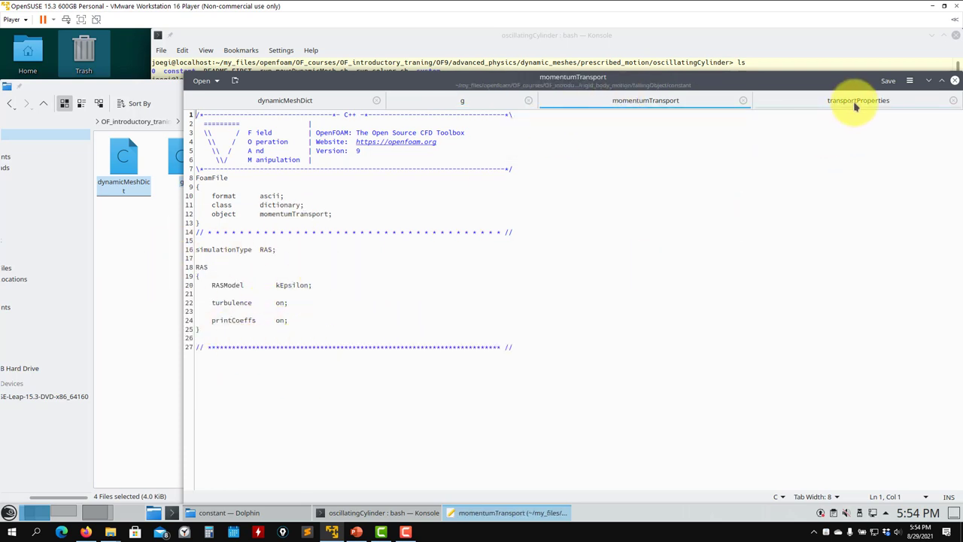
click(858, 100)
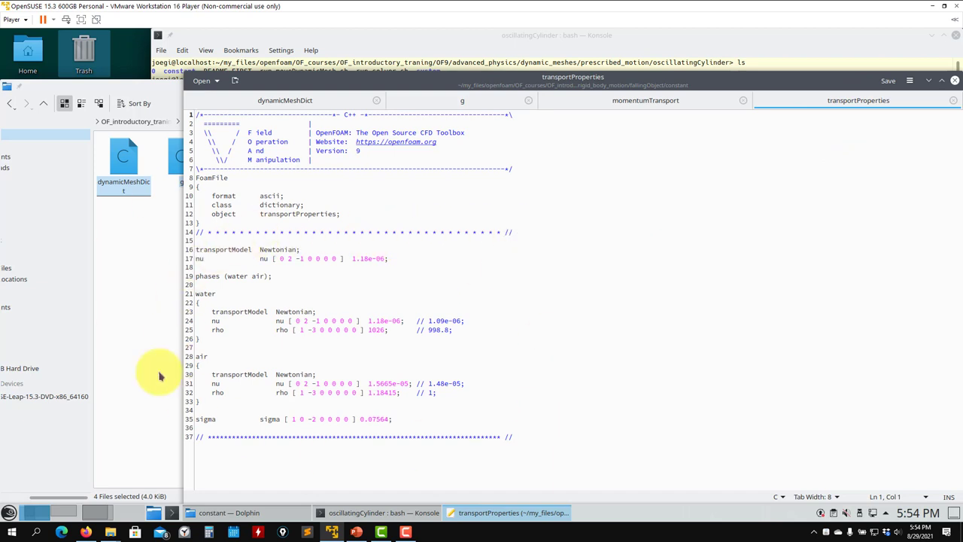
mouse_move(117, 227)
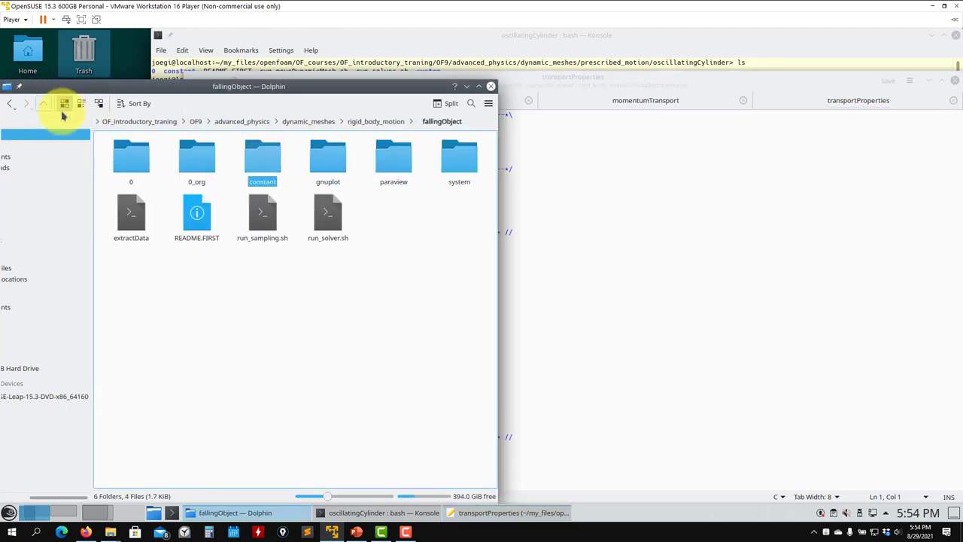
Open all 0_org field files together in Kate.
double_click(196, 158)
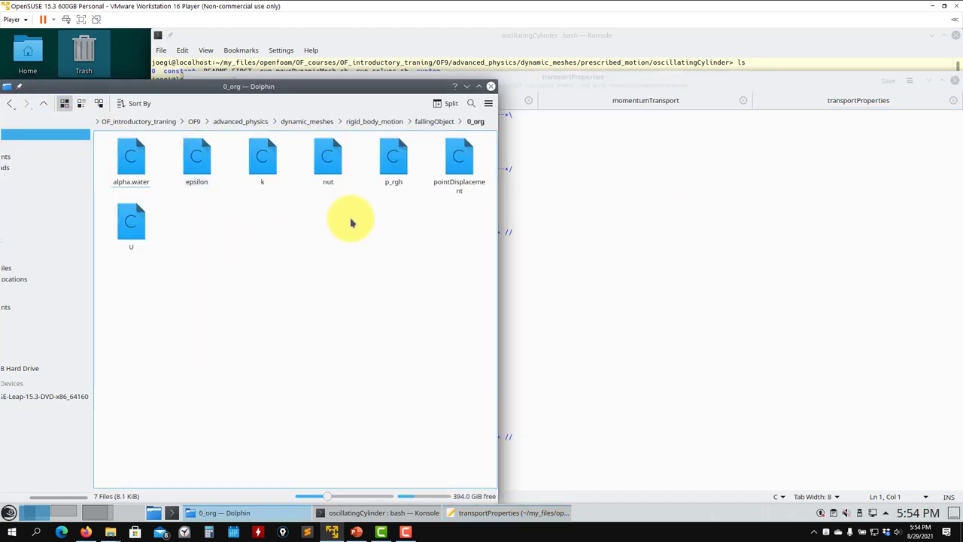
key(ctrl+a)
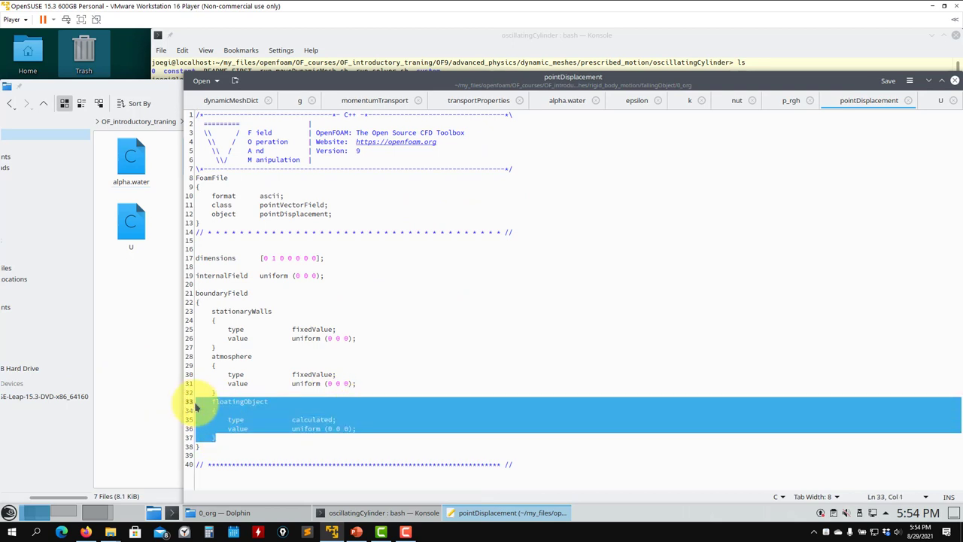
click(301, 419)
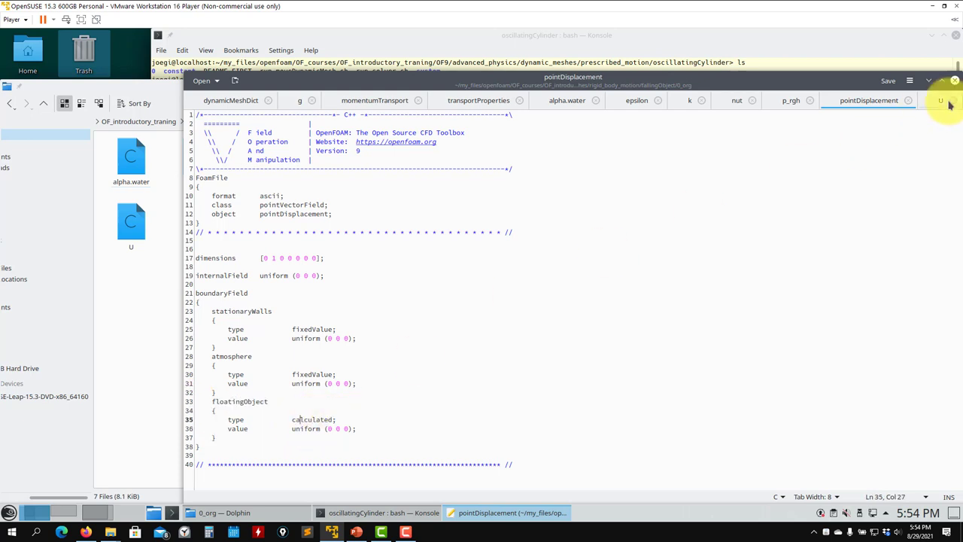
Review the U, epsilon and k fields, then close them and momentumTransport.
click(941, 100)
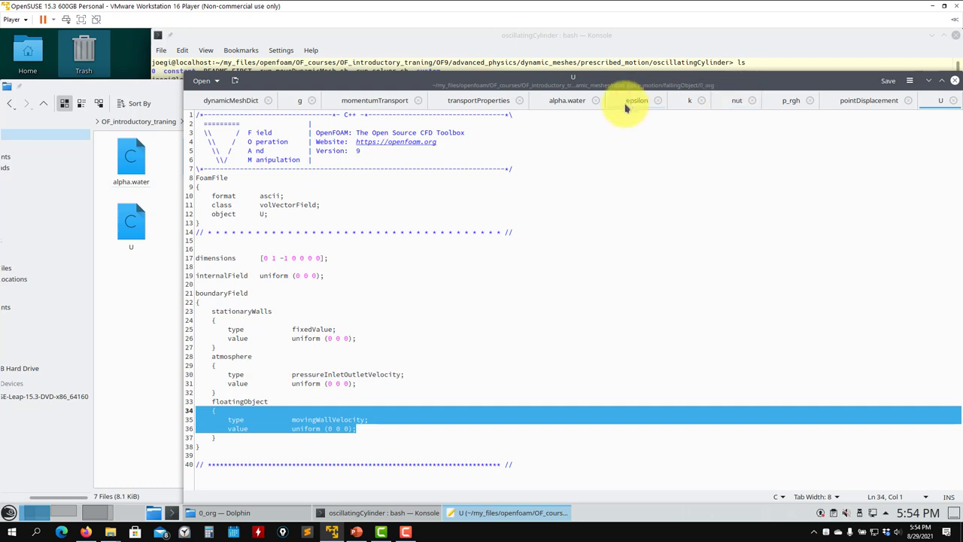
click(636, 100)
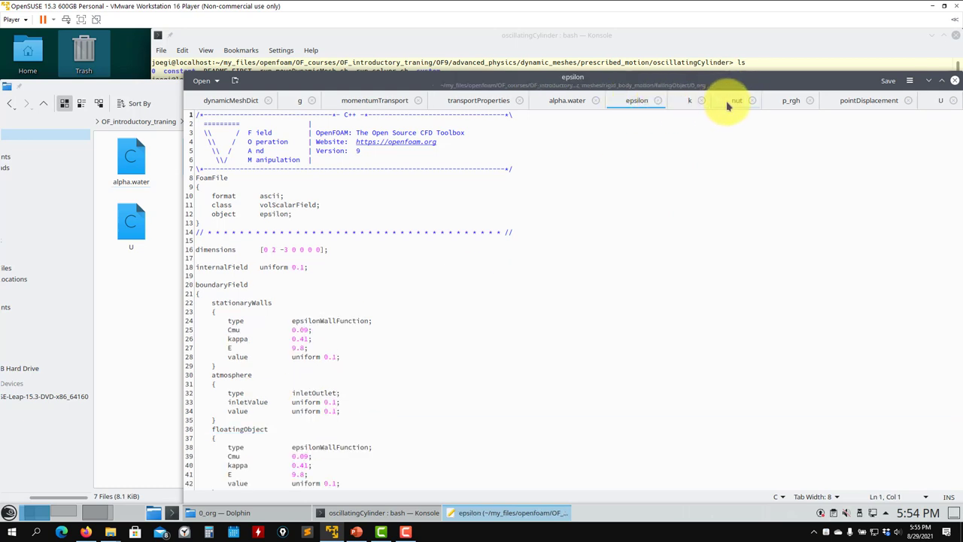
click(689, 100)
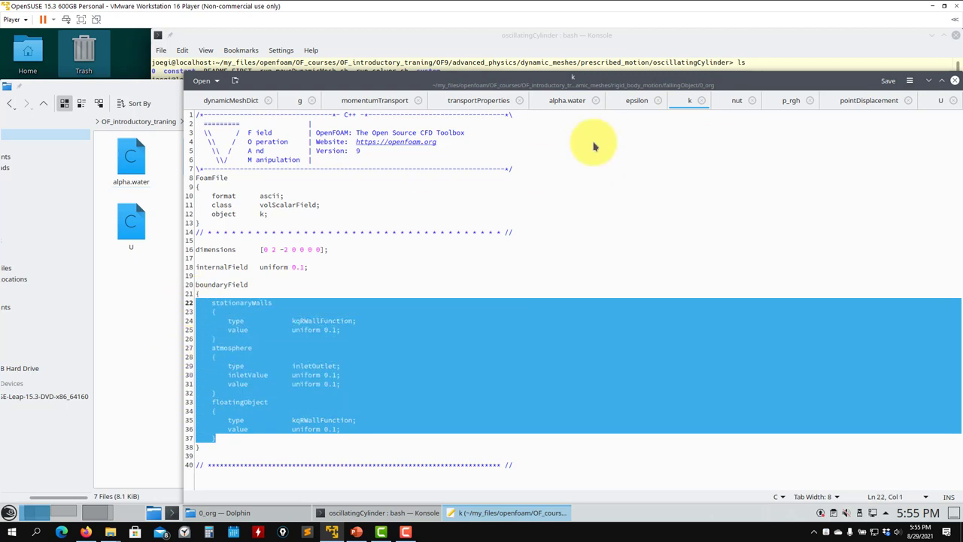
click(567, 100)
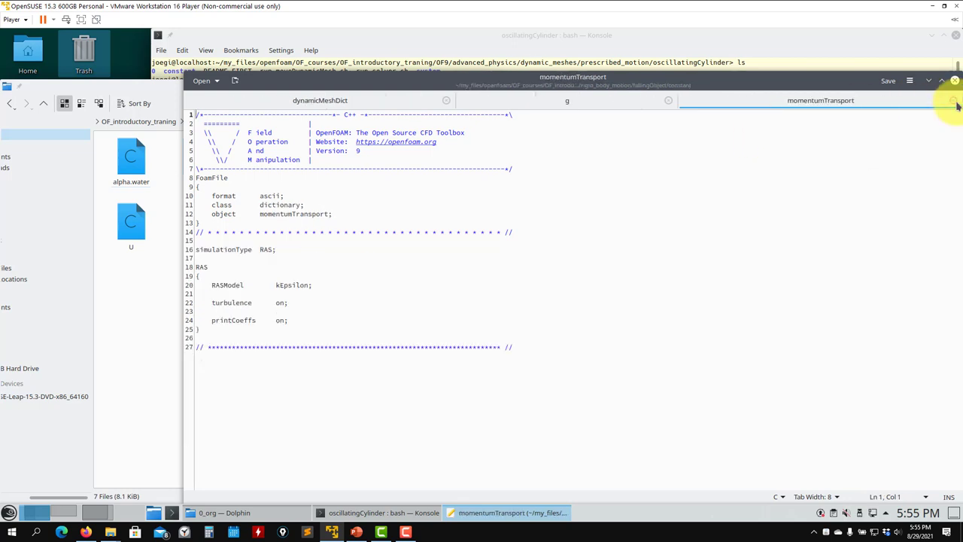
click(320, 100)
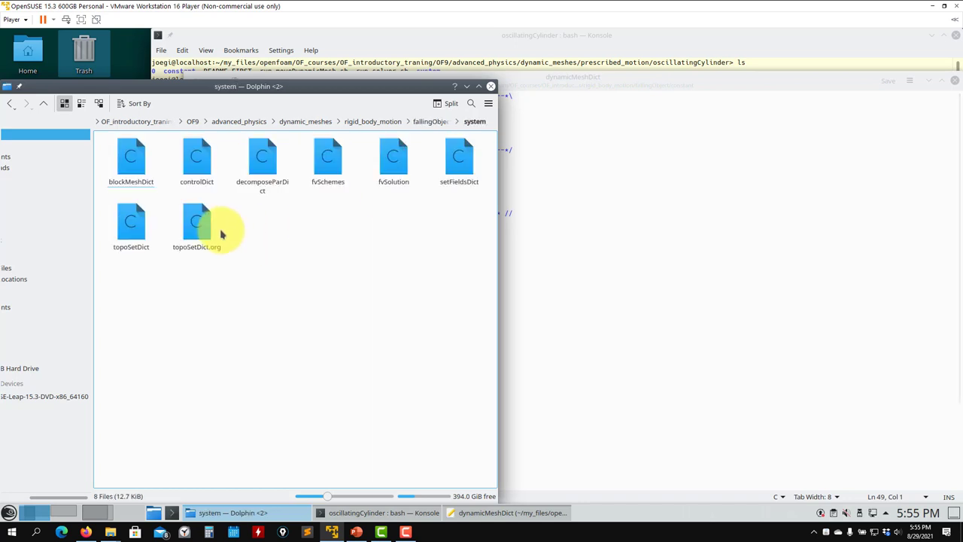
Open controlDict, fvSchemes and fvSolution, and scroll through controlDict's interFoam settings.
double_click(196, 157)
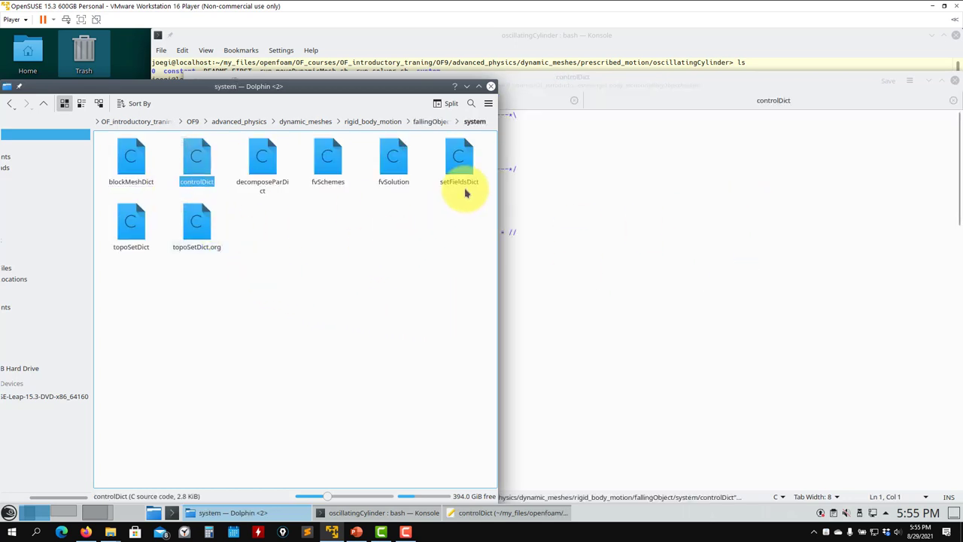
double_click(196, 161)
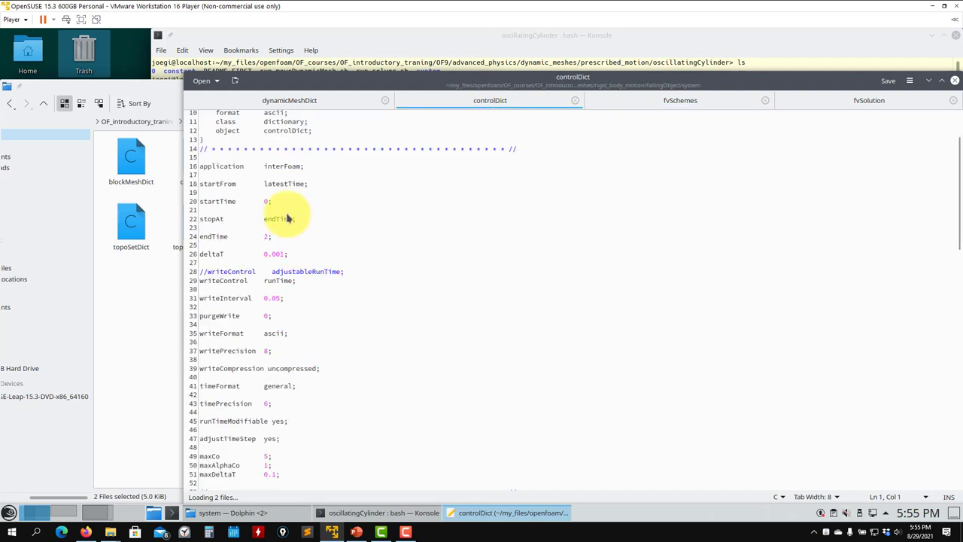
scroll(down, 3)
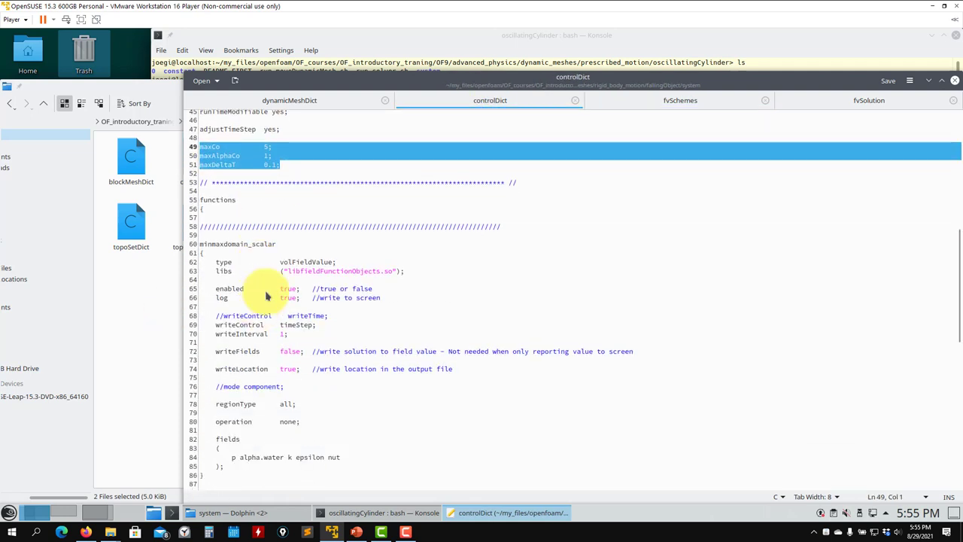
scroll(down, 3)
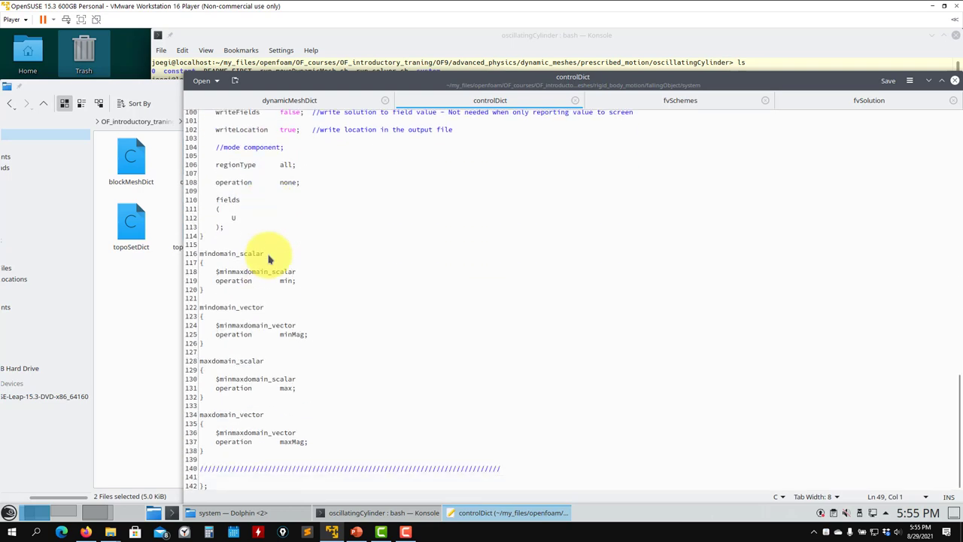
Review fvSchemes, marking the gradSchemes and ddtSchemes default lines.
click(680, 100)
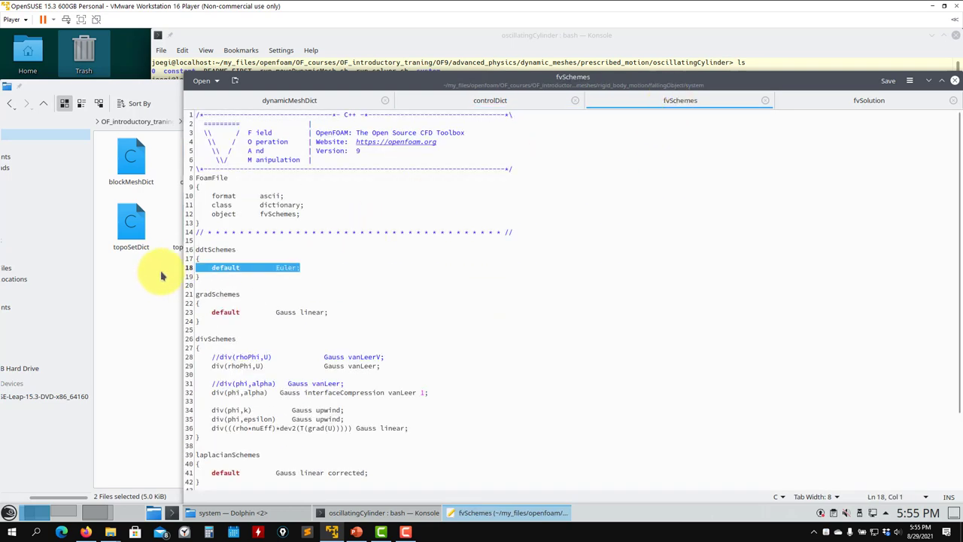
mouse_move(331, 323)
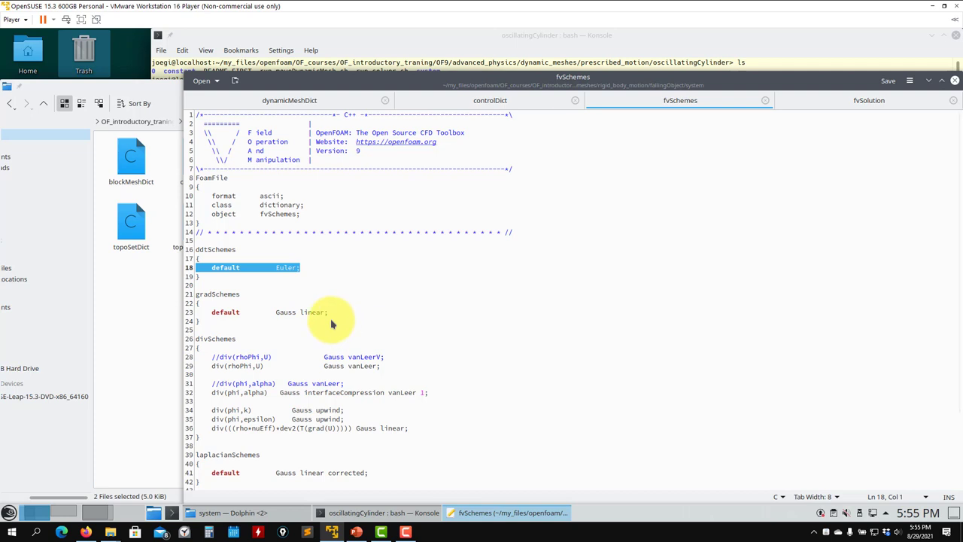
click(329, 311)
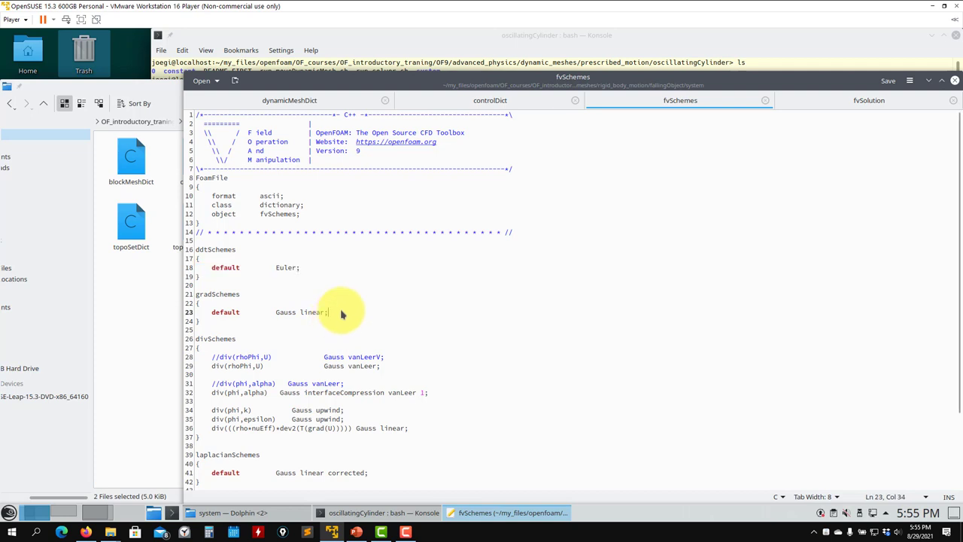
double_click(300, 311)
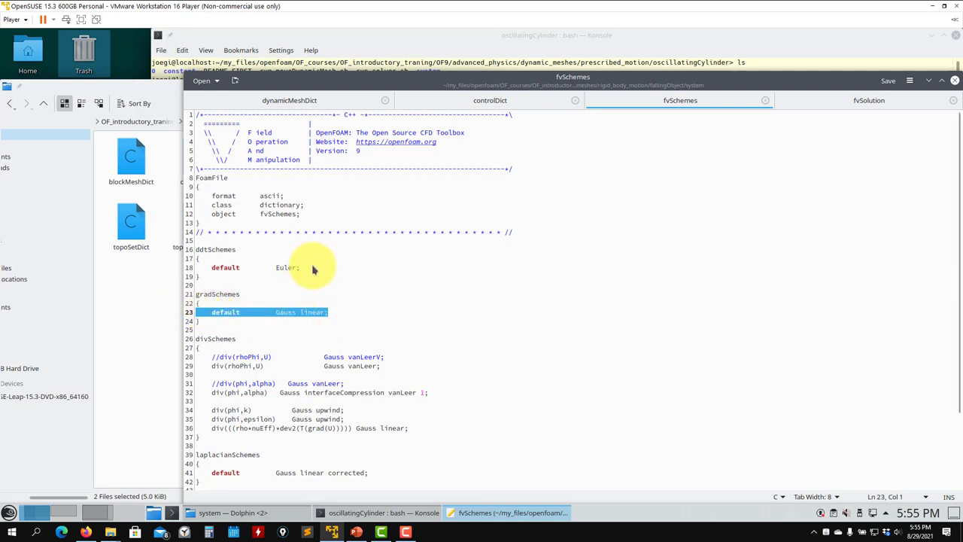
click(226, 267)
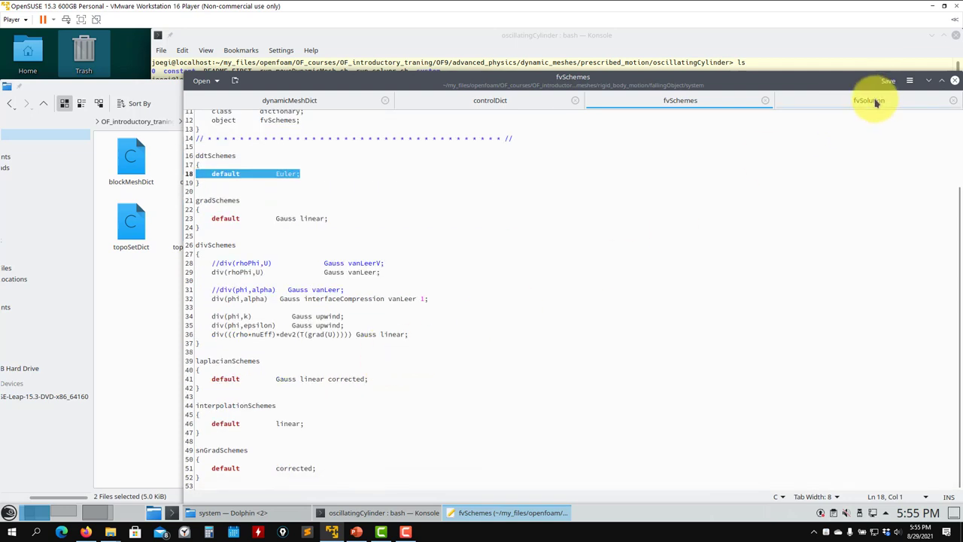
Inspect fvSolution's PIMPLE block, highlighting correctPhi and moveMeshOuterCorrectors.
click(868, 100)
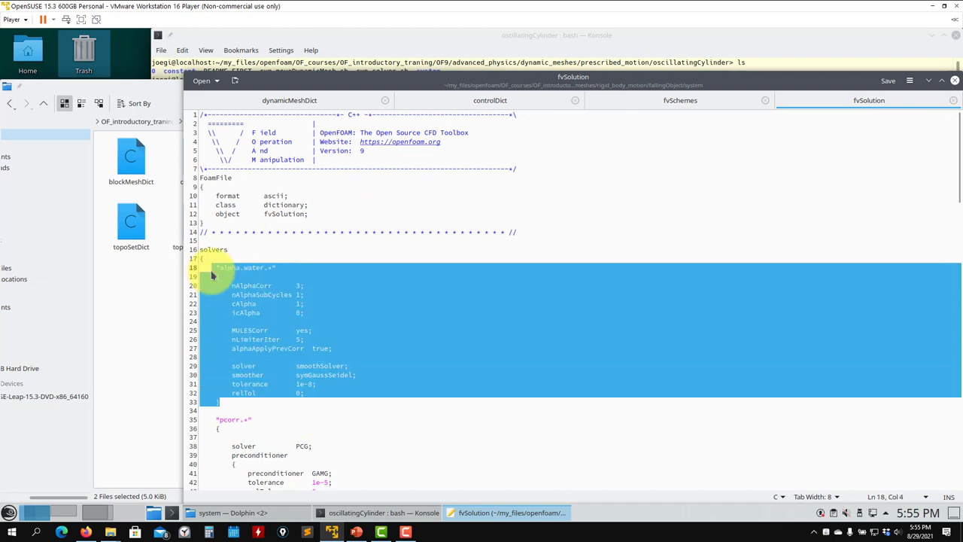
scroll(down, 3)
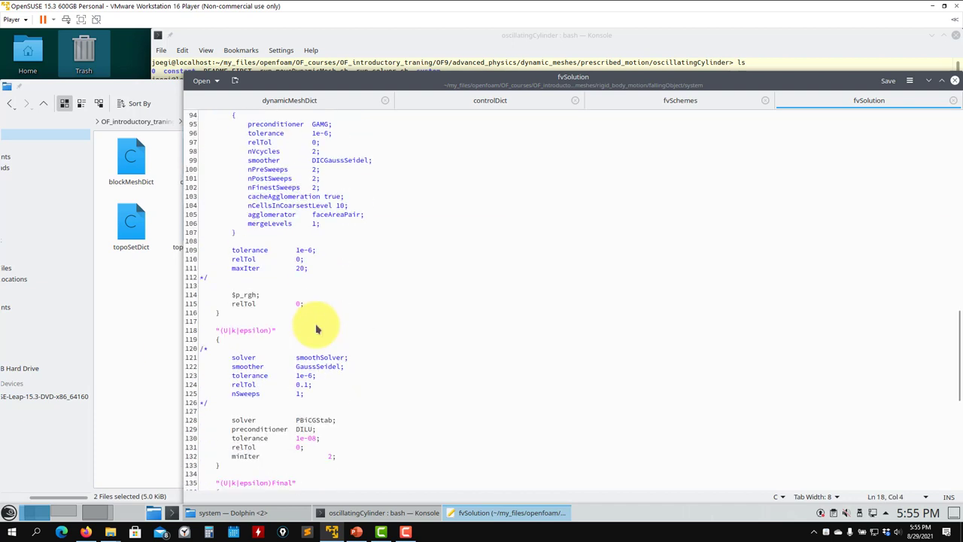
scroll(down, 3)
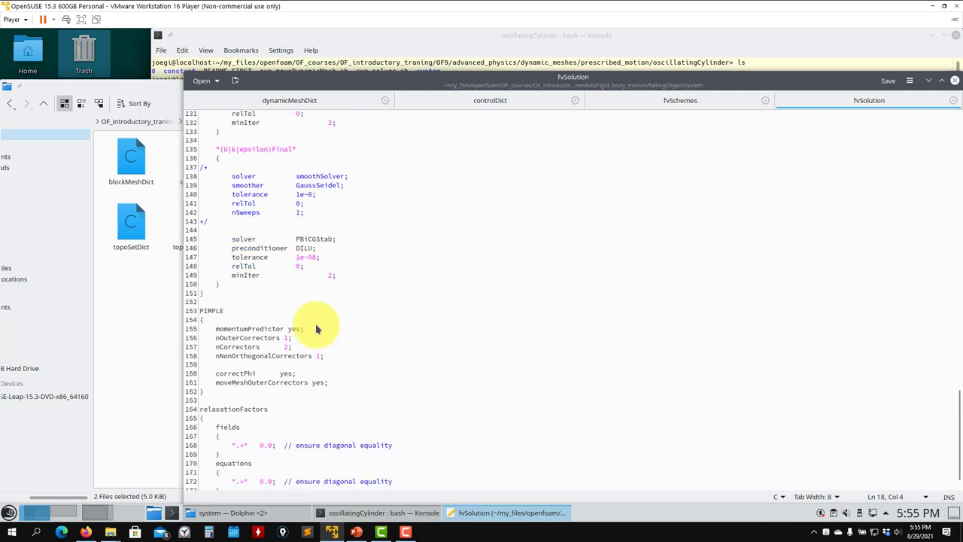
scroll(up, 3)
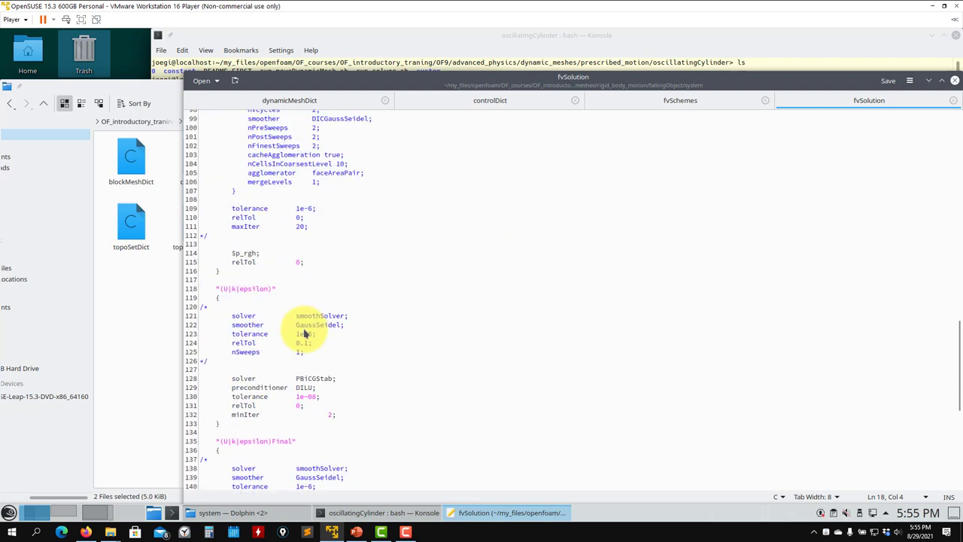
scroll(up, 3)
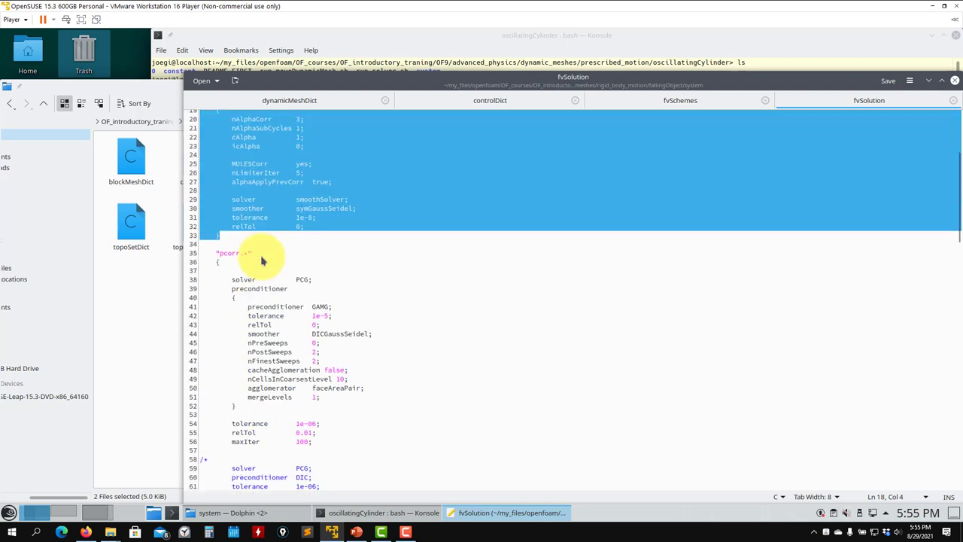
scroll(down, 3)
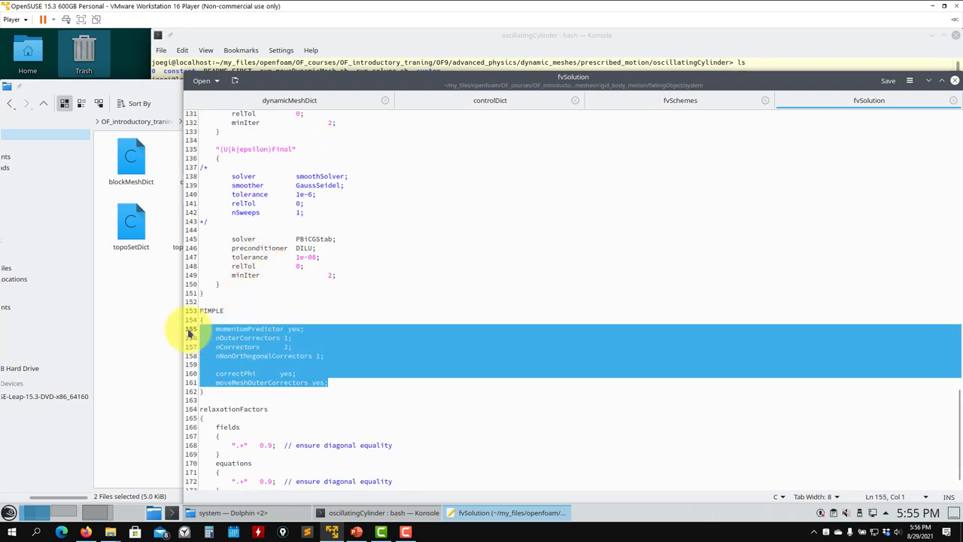
click(284, 373)
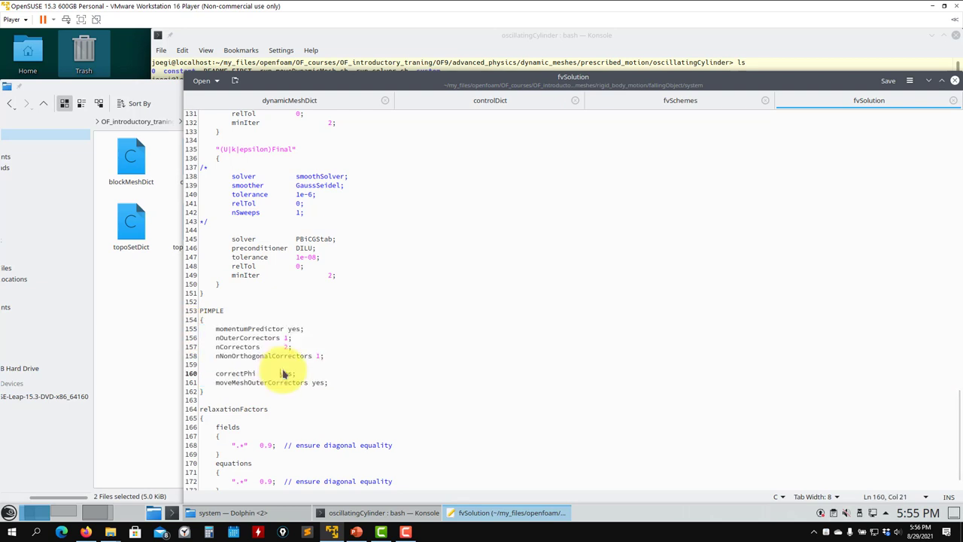
double_click(260, 382)
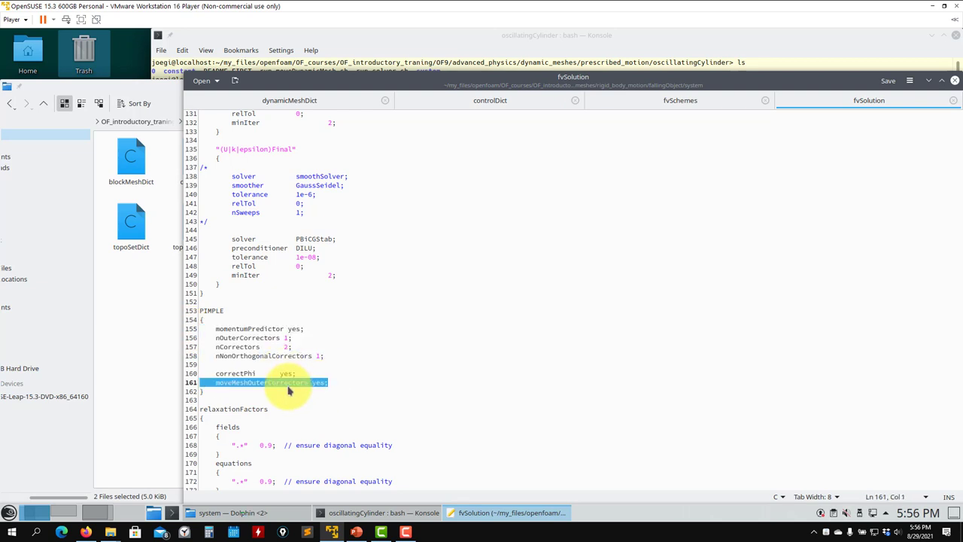
click(342, 360)
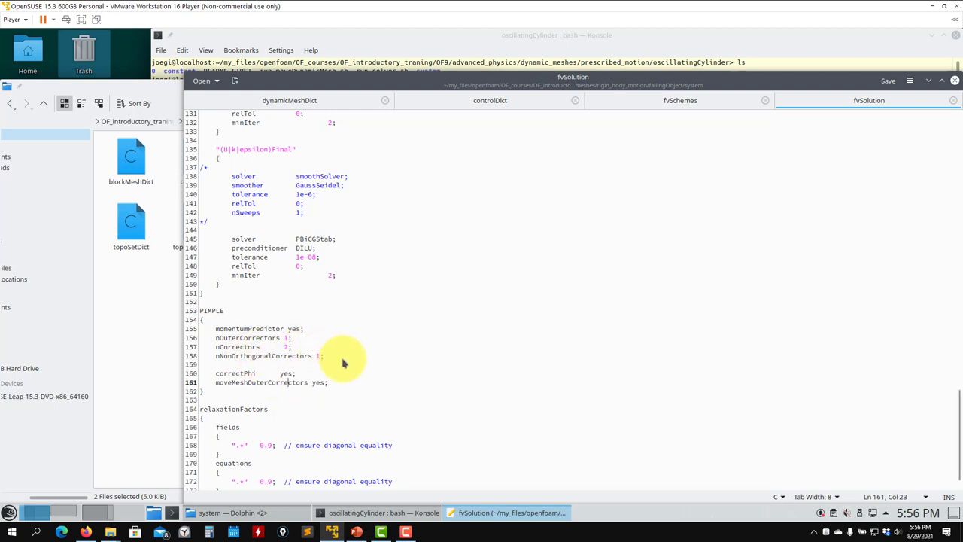
double_click(260, 382)
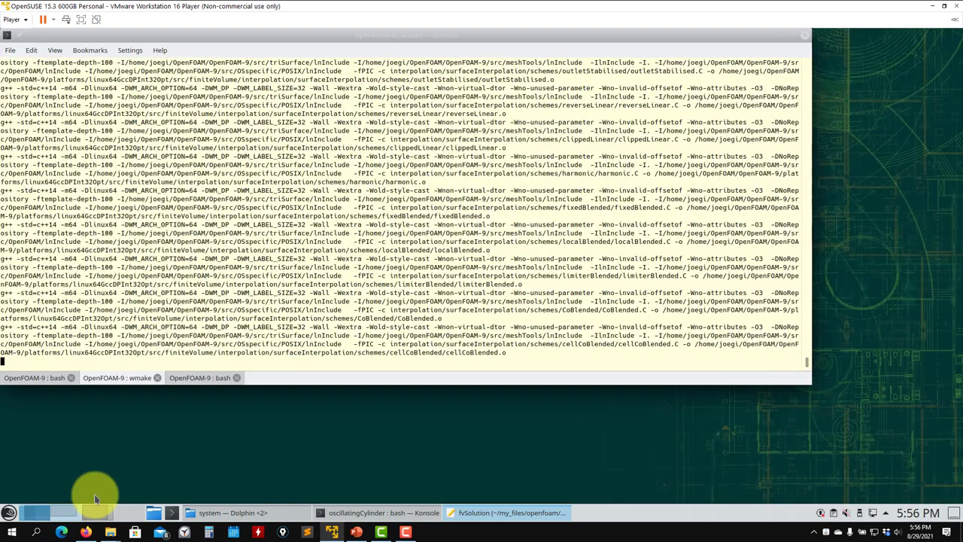
Search the OpenFOAM-9 tree with grep -r for moveMeshOuterCorrectors.
click(199, 377)
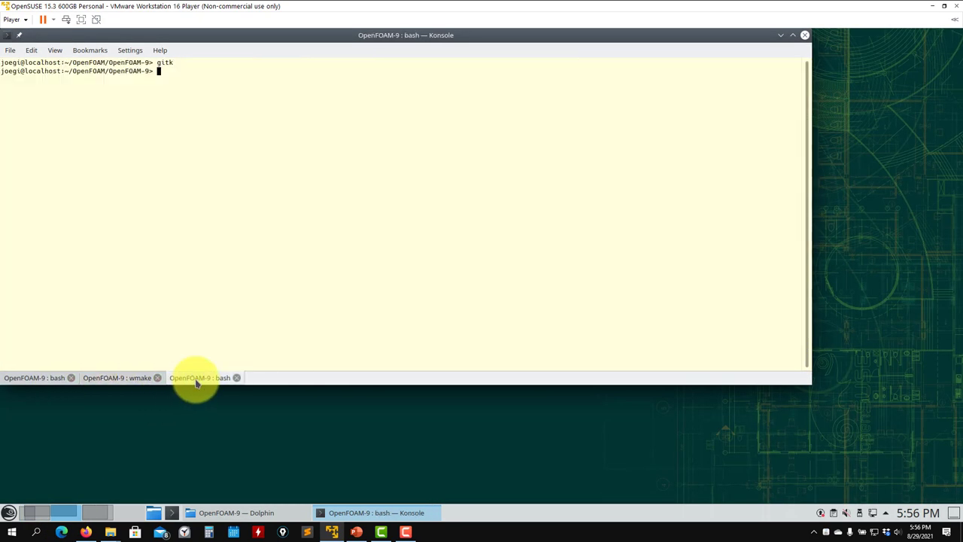
text(gre)
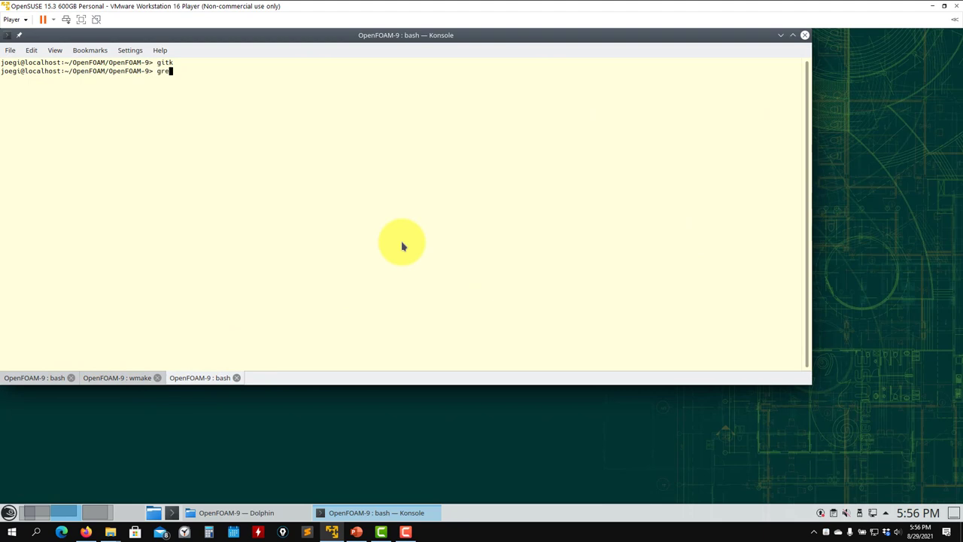
text(p -r)
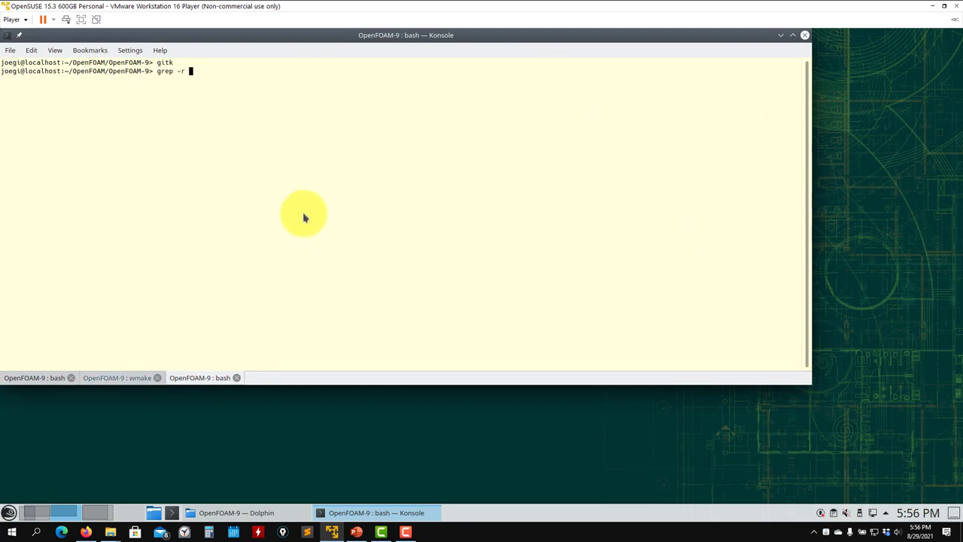
key(Return)
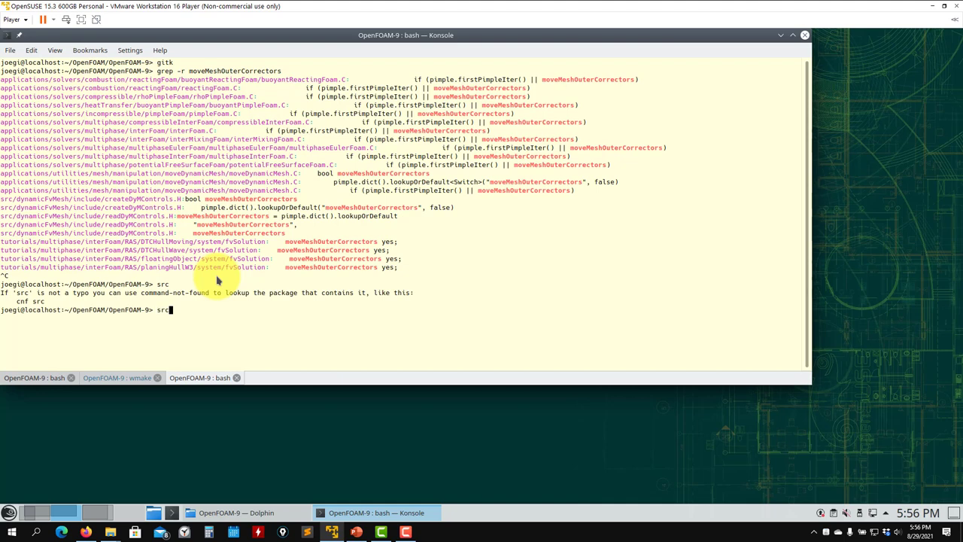
Run of9, search src, print createDyMControls.H and highlight checkMeshCourantNo.
text(of9)
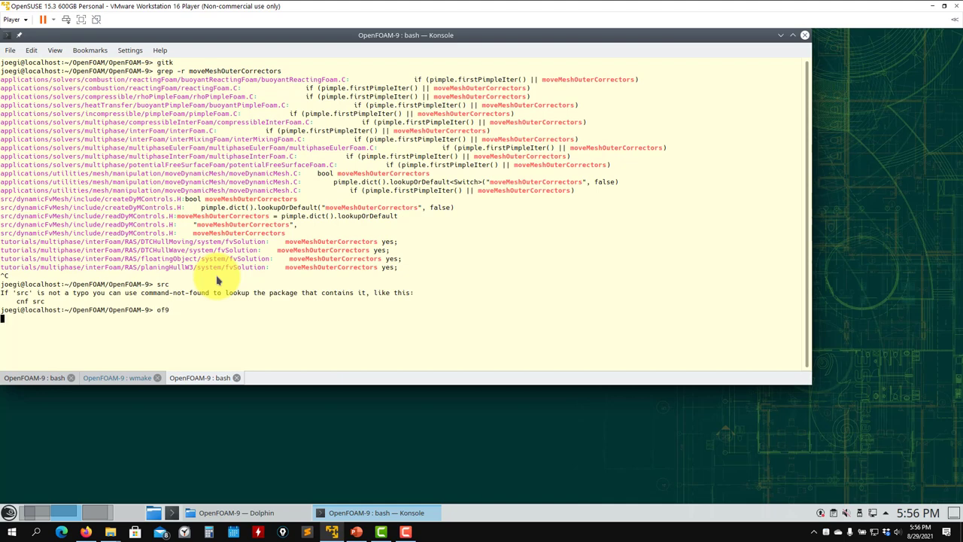
key(Return)
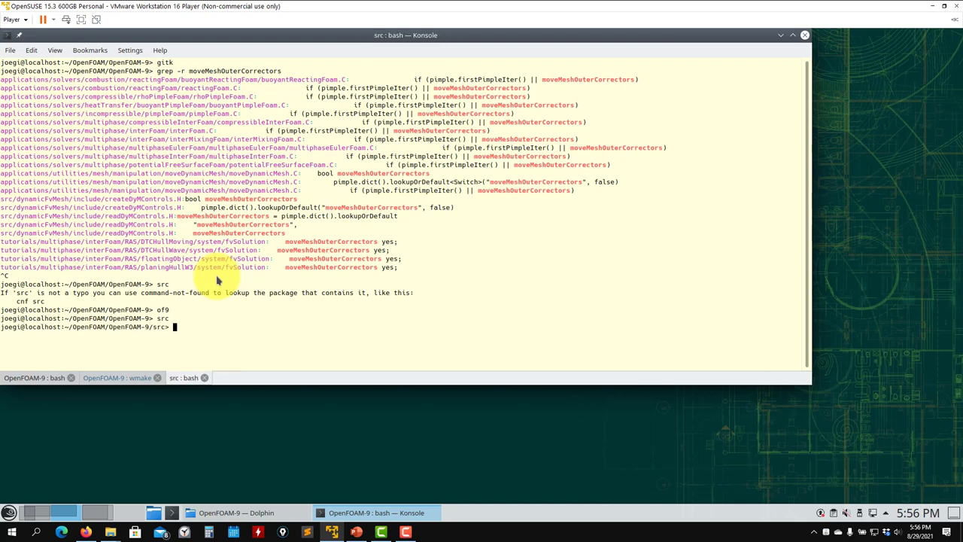
key(Return)
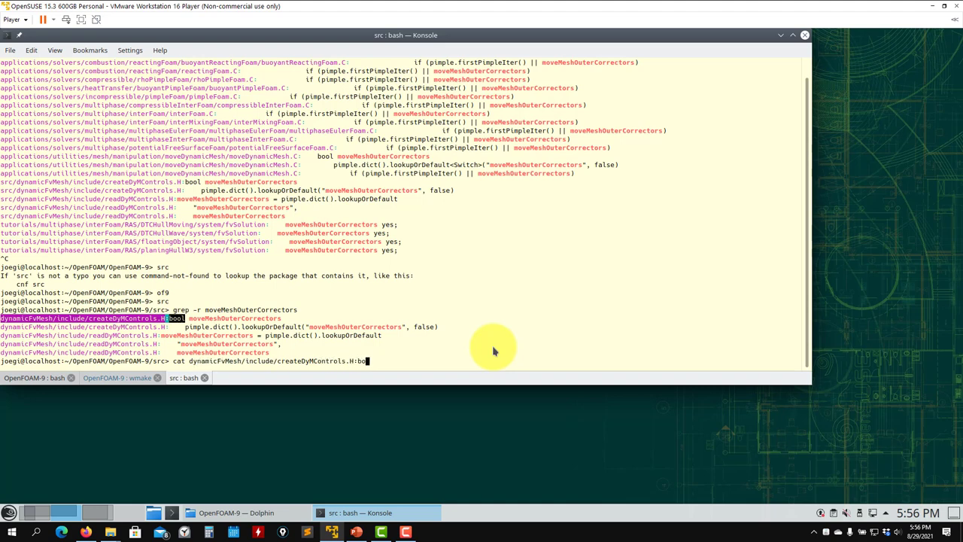
key(Return)
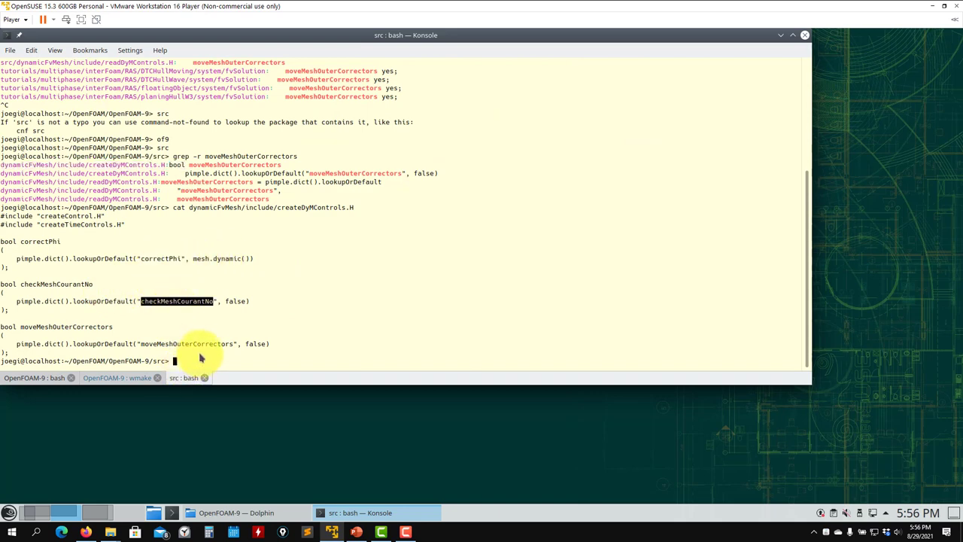
mouse_move(267, 339)
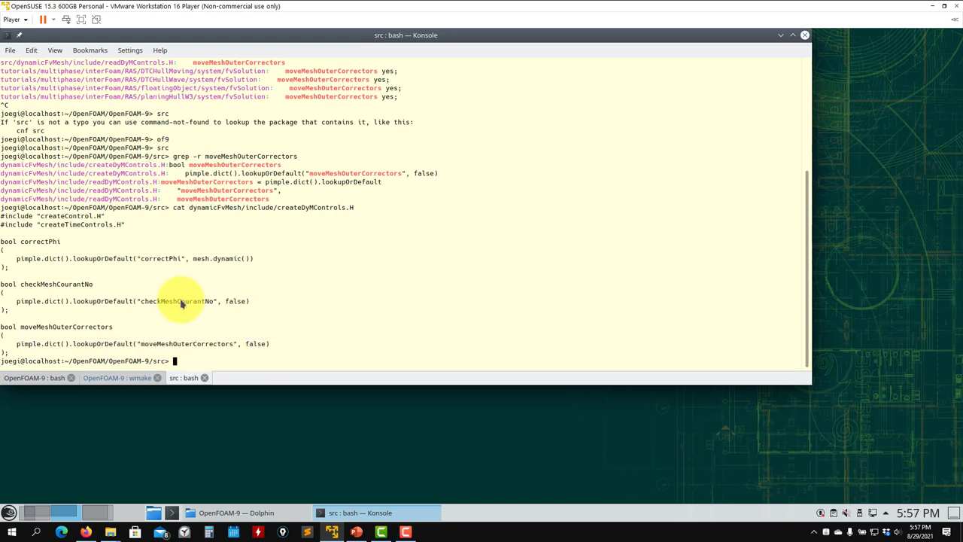
double_click(176, 301)
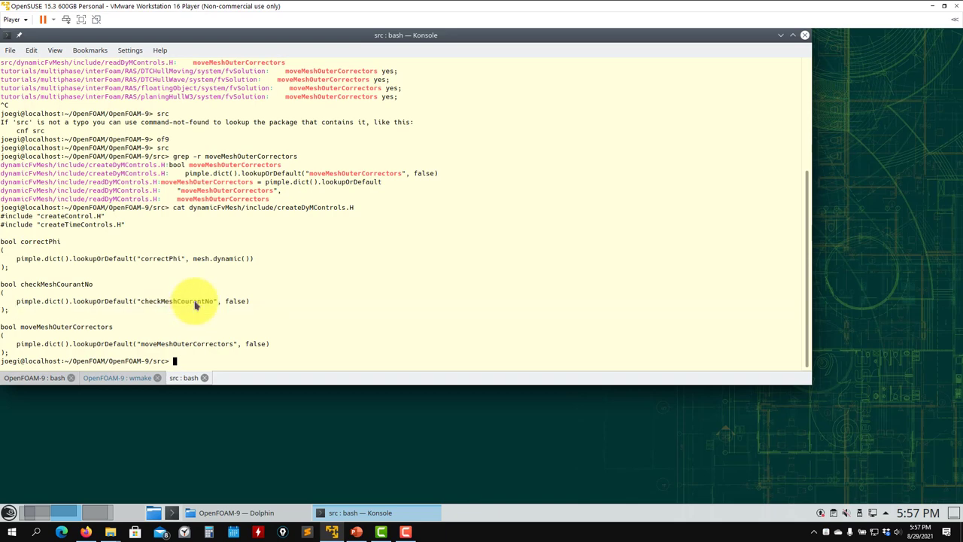
double_click(176, 301)
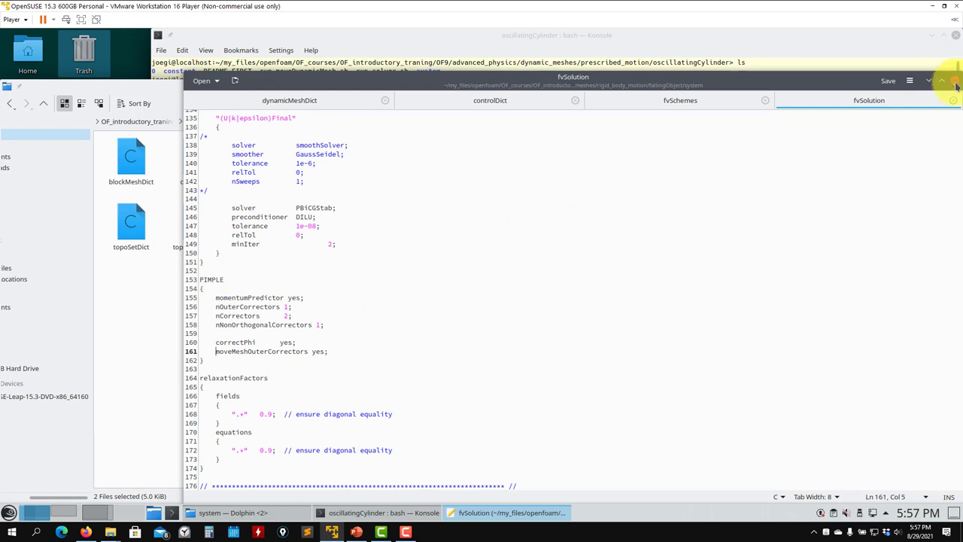
List the previous case folder, run its moveDynamicMesh script and clean the oscillatingCylinder case.
click(956, 80)
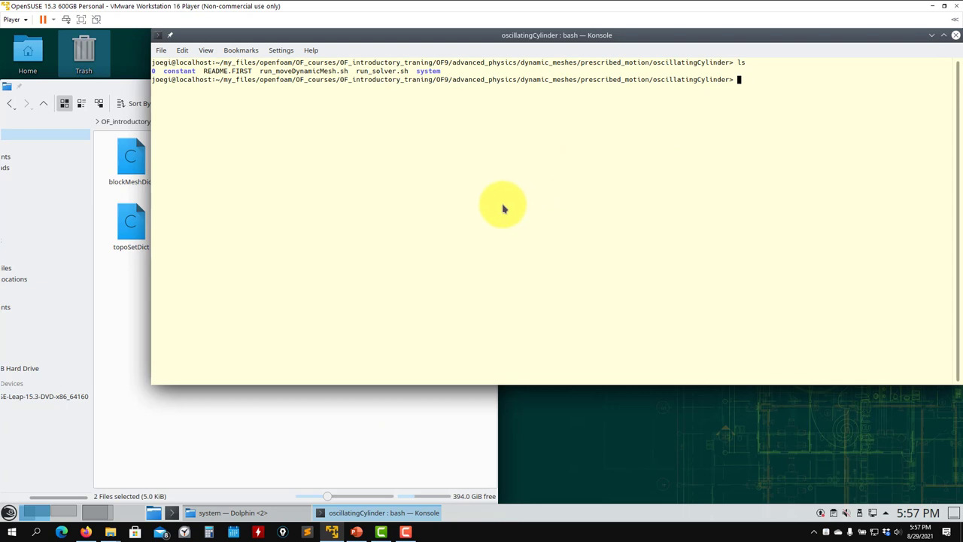
key(Return)
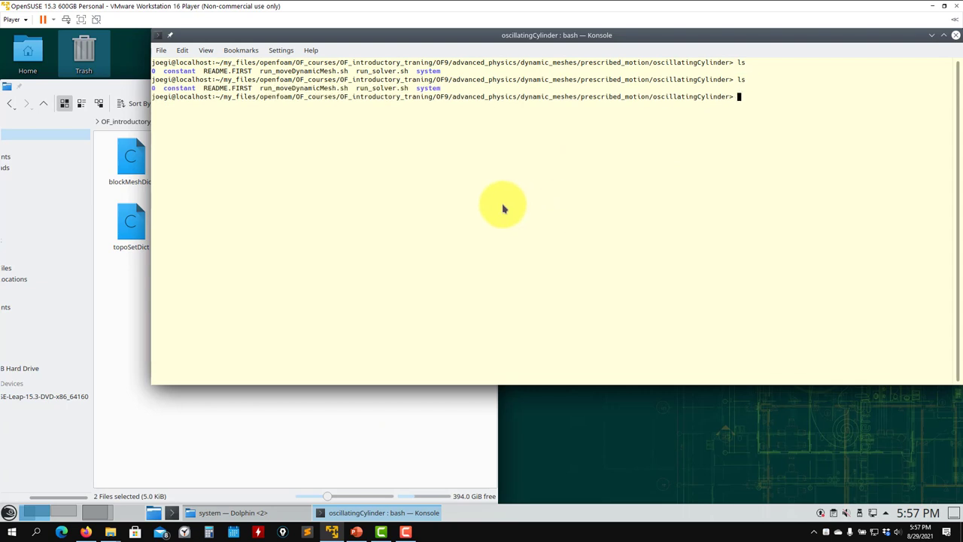
text(sh run_moveDynamicMesh.sh)
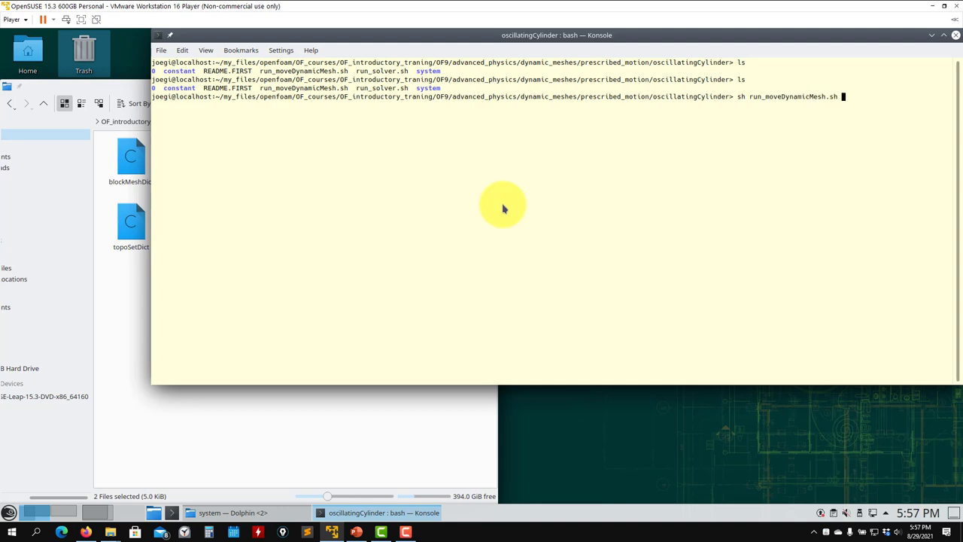
key(Return)
text(foam)
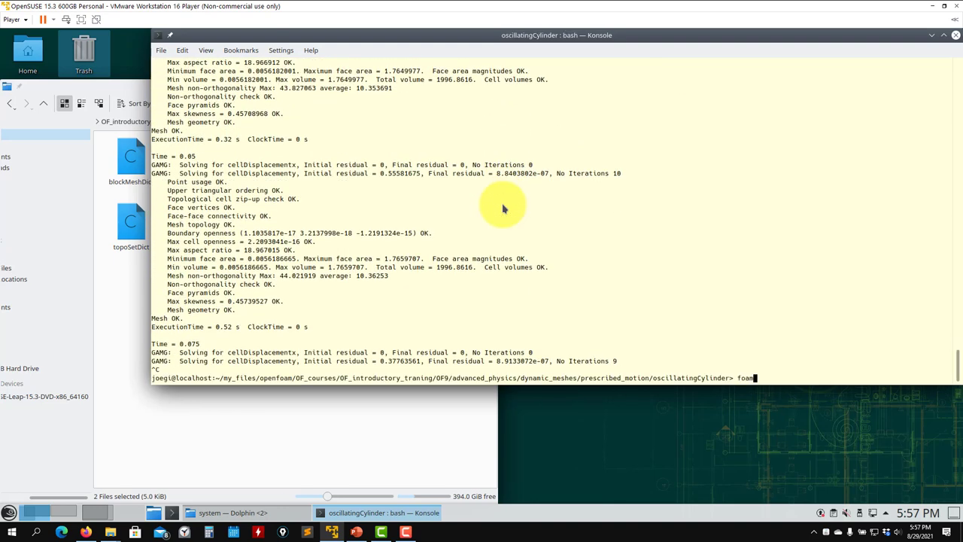
key(Return)
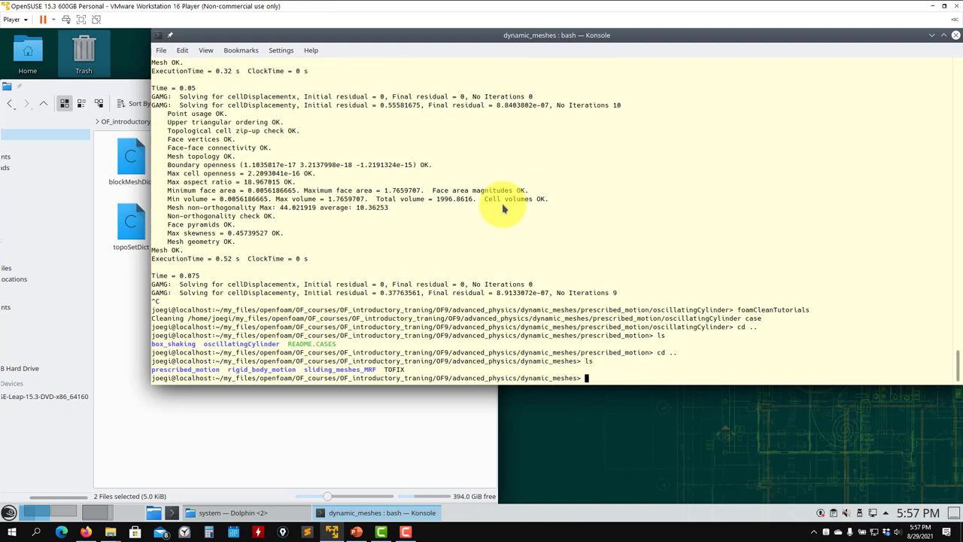
Move into rigid_body_motion/fallingObject, list it, and launch sh run_solver.sh.
text(cd r)
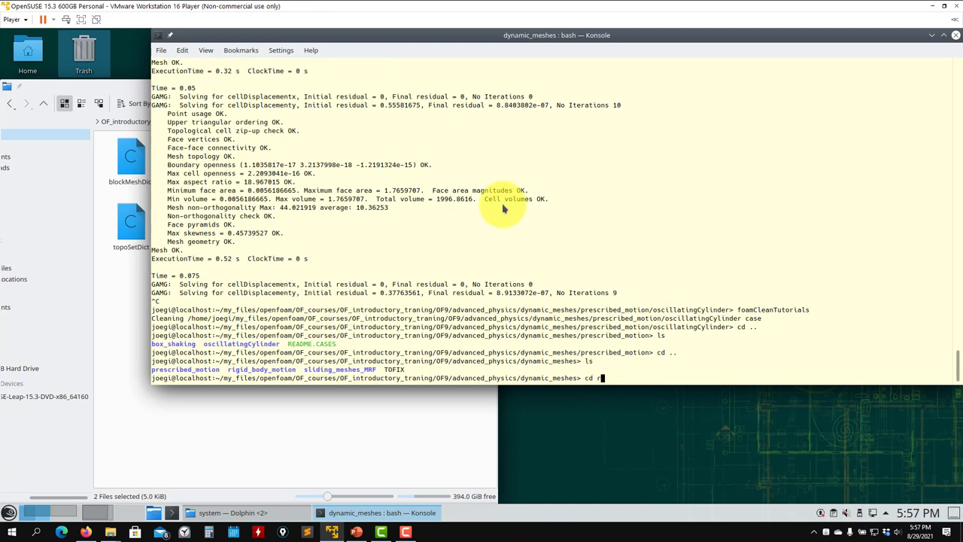
text(igid_body_motion/)
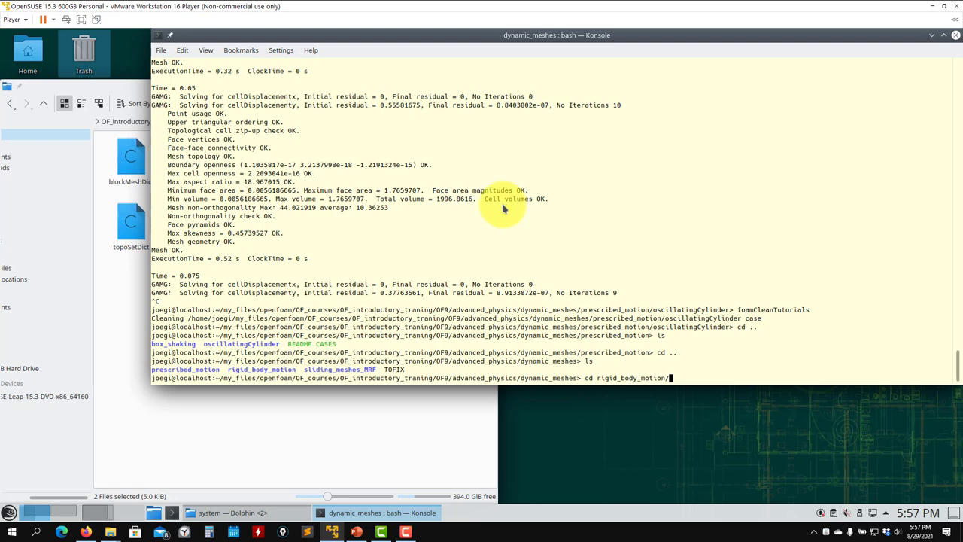
key(Return)
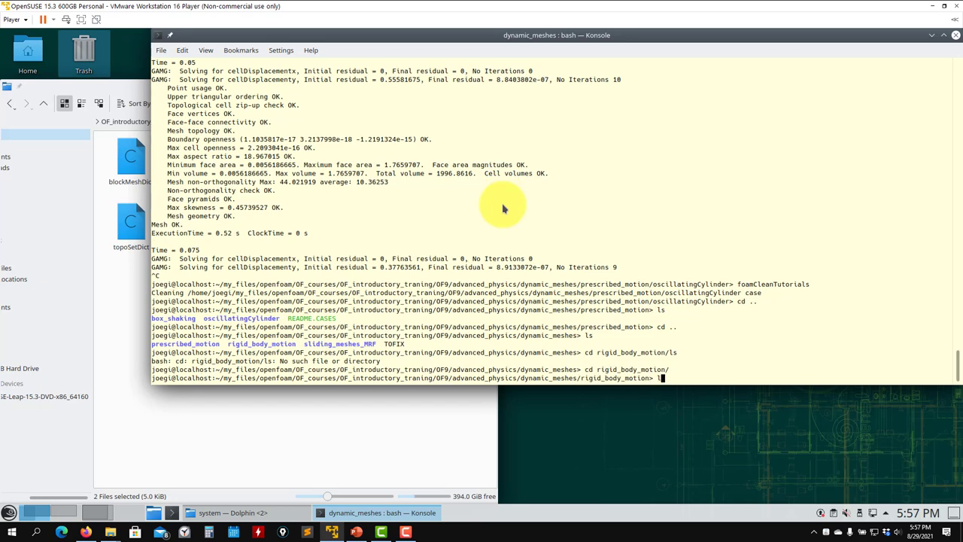
key(Return)
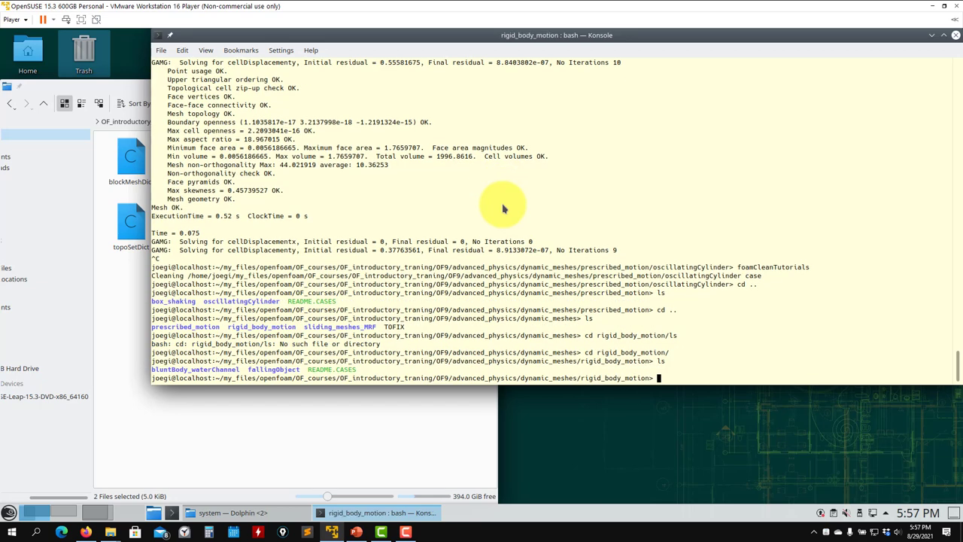
text(cd fa)
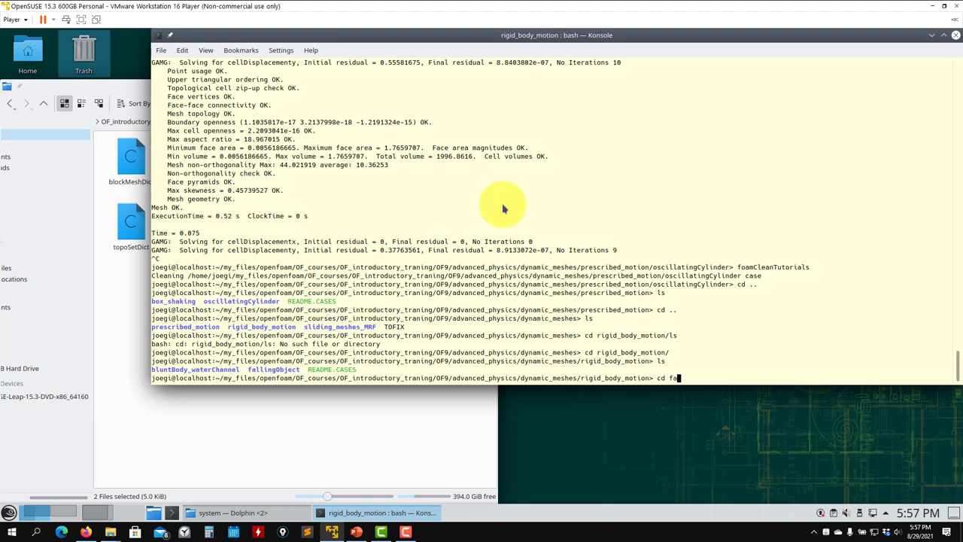
key(Return)
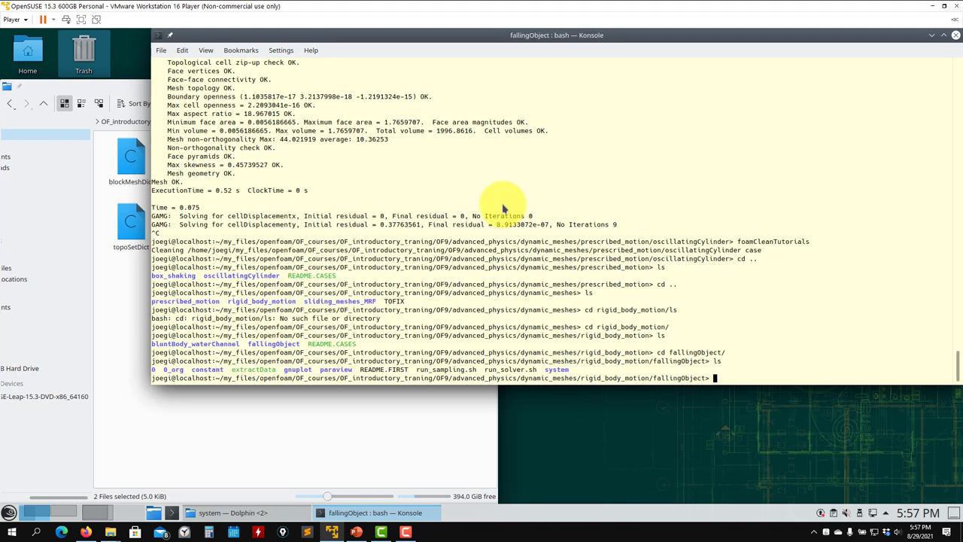
text(sh run_s)
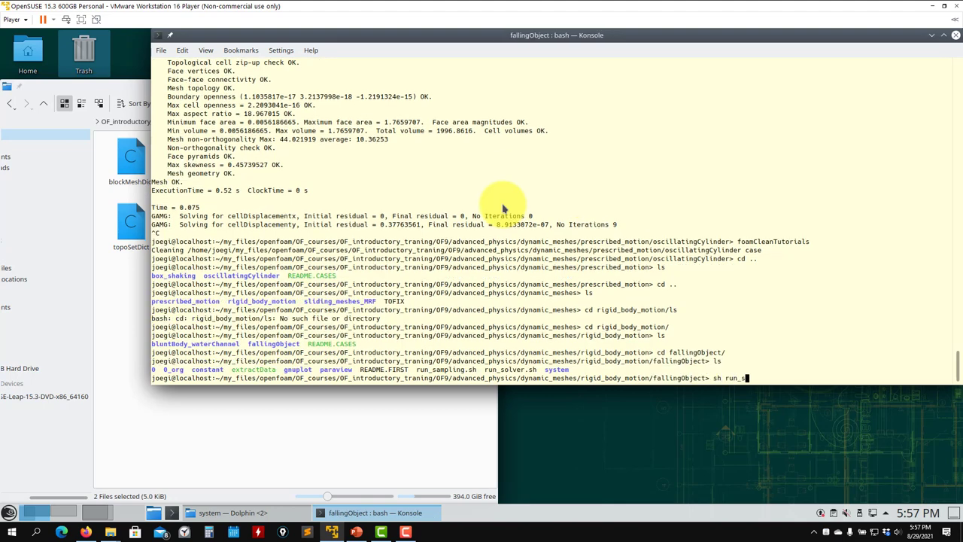
key(Return)
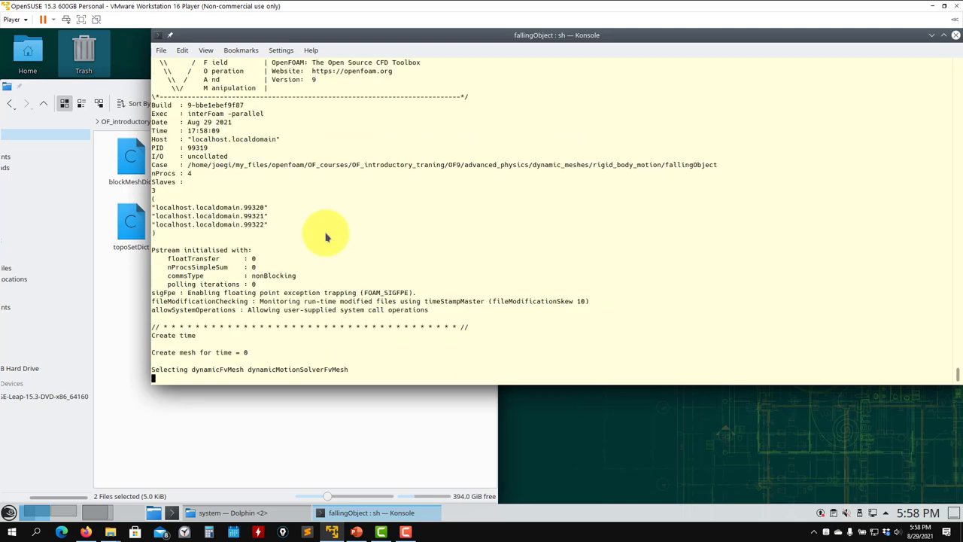
Scroll through interFoam's 6-DoF rigid-body output, then view the case folder's new files.
scroll(down, 3)
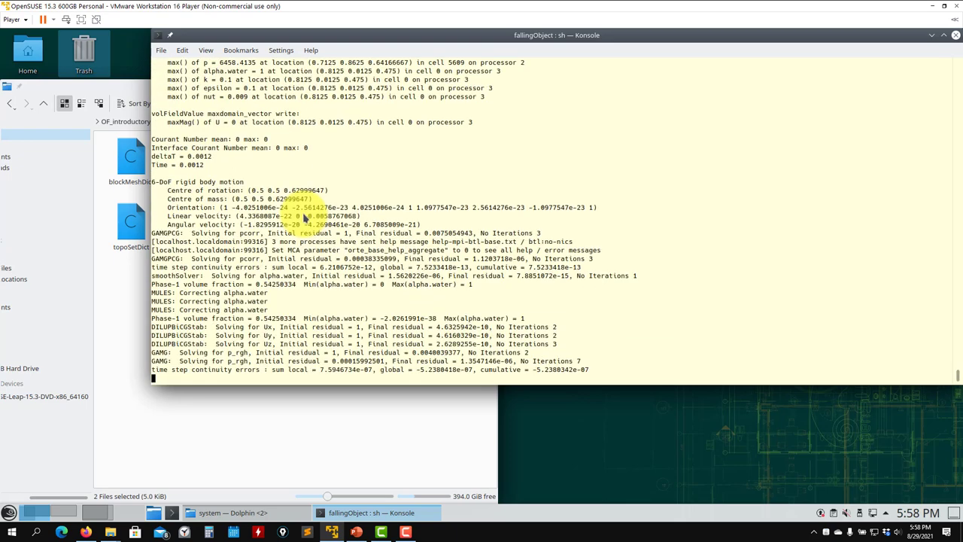
scroll(down, 3)
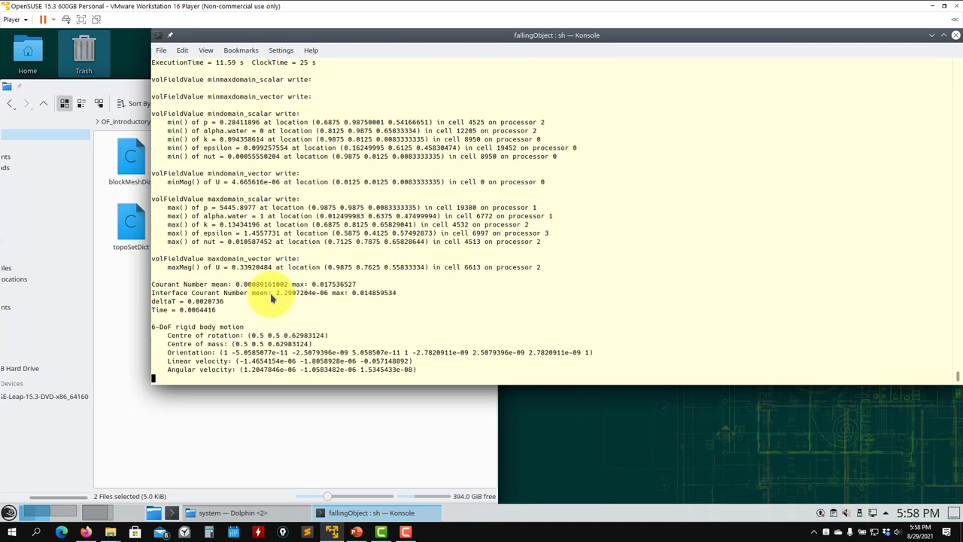
scroll(down, 3)
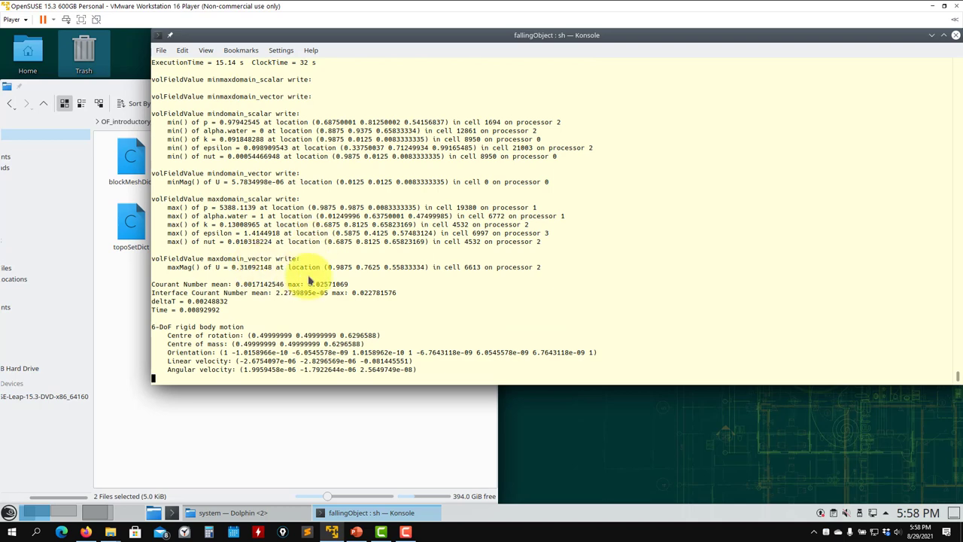
scroll(down, 3)
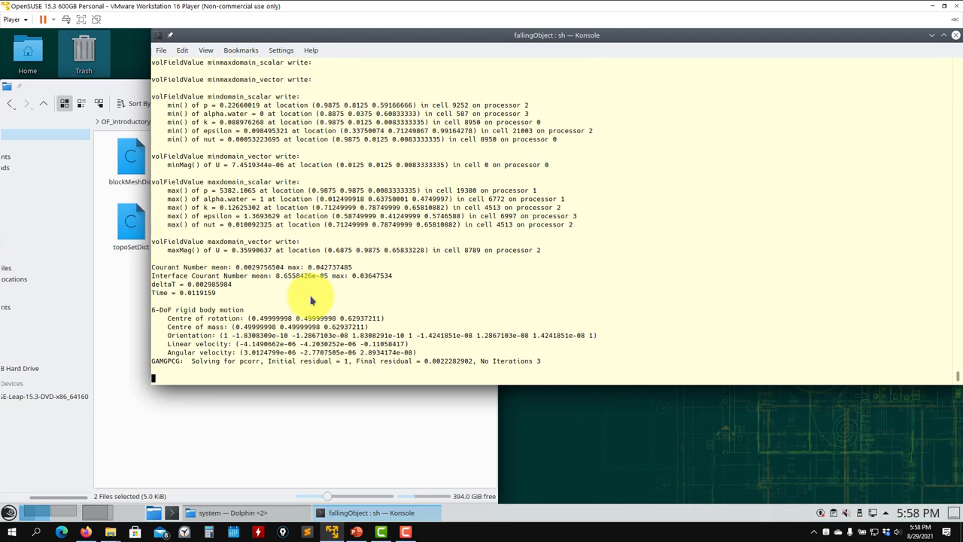
click(235, 513)
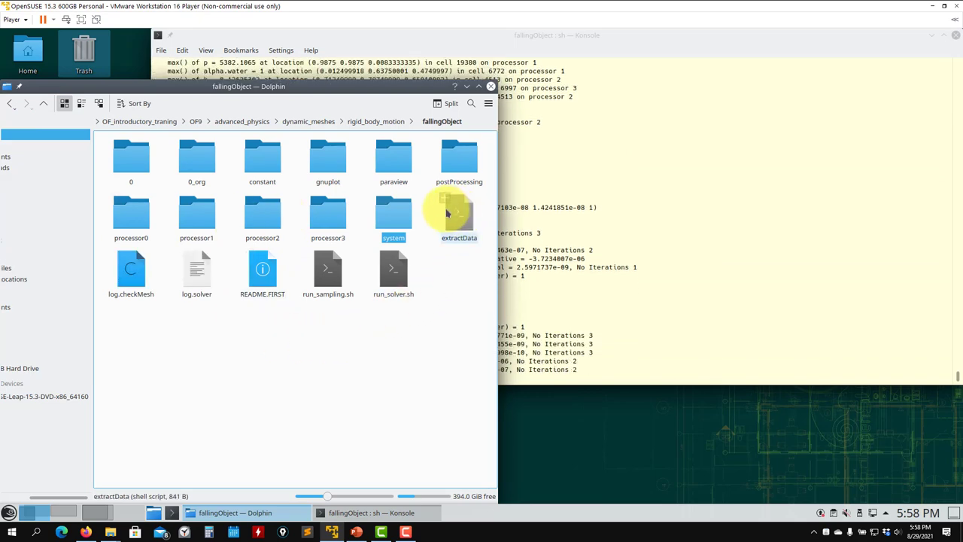
Open extractData in a text editor, then return to scroll the running solver output.
right_click(459, 218)
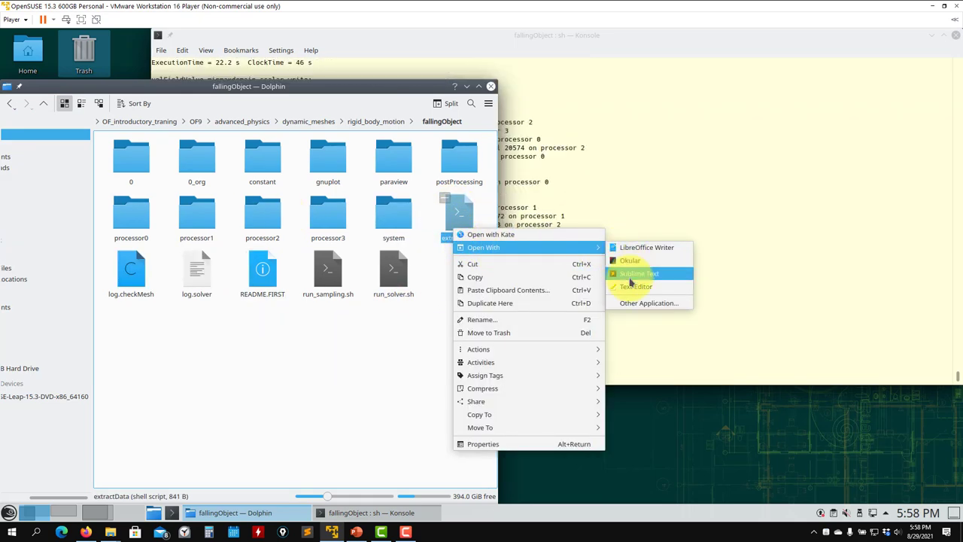
click(634, 285)
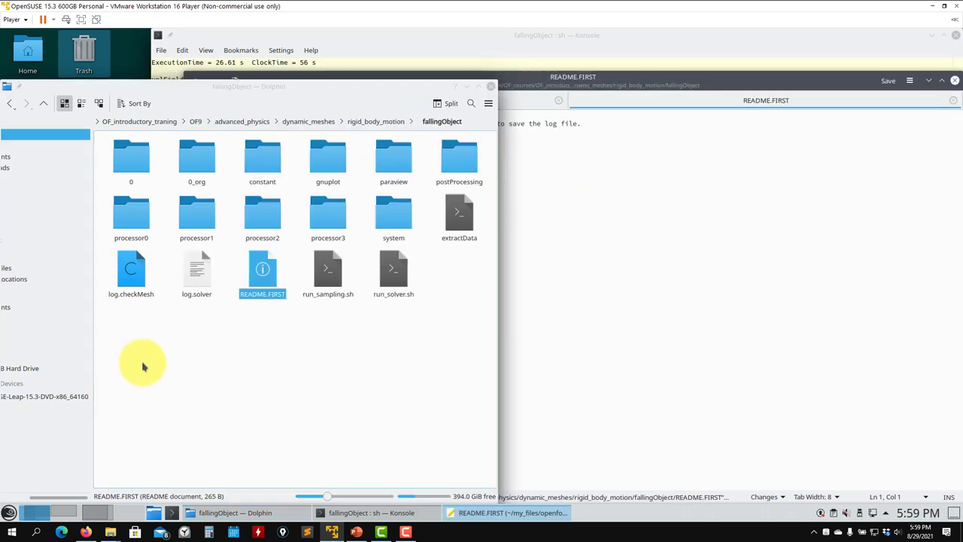
click(371, 512)
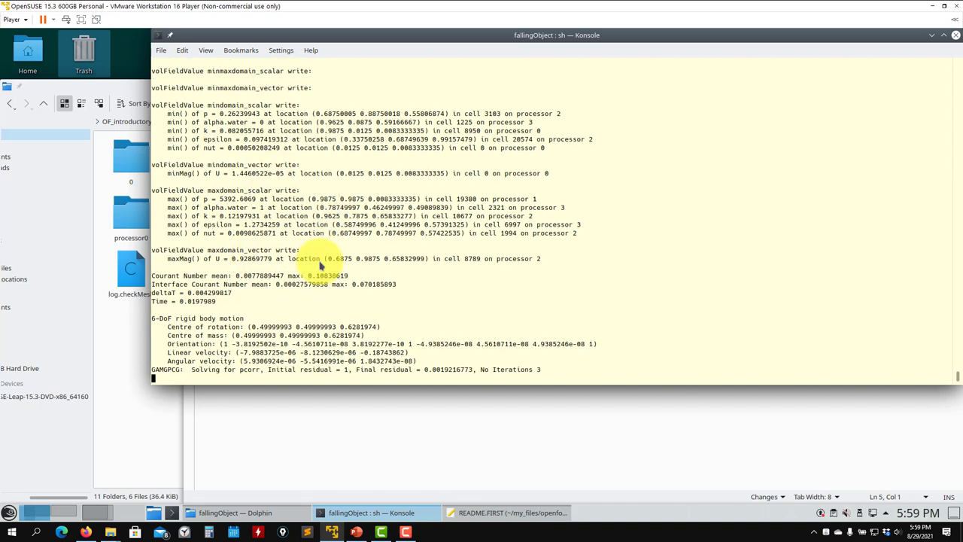
scroll(down, 3)
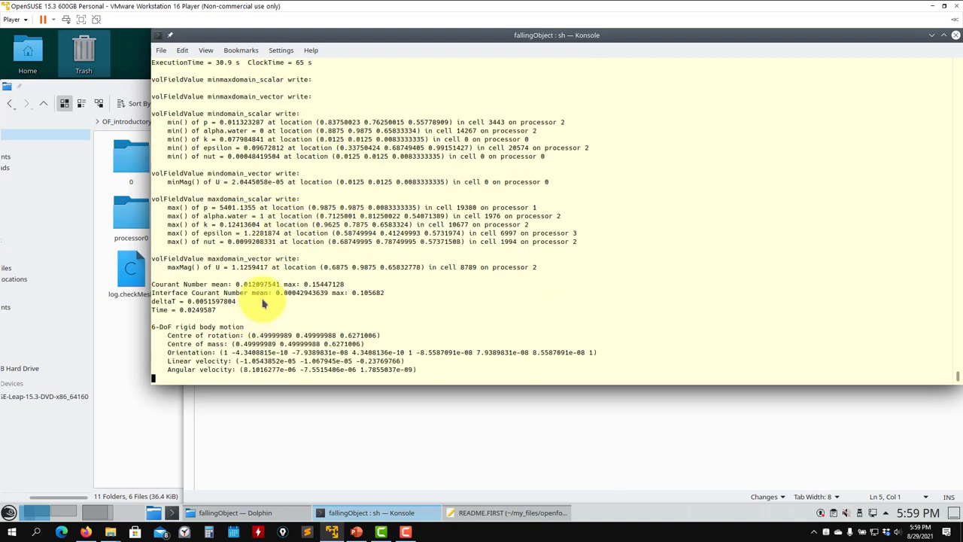
scroll(down, 3)
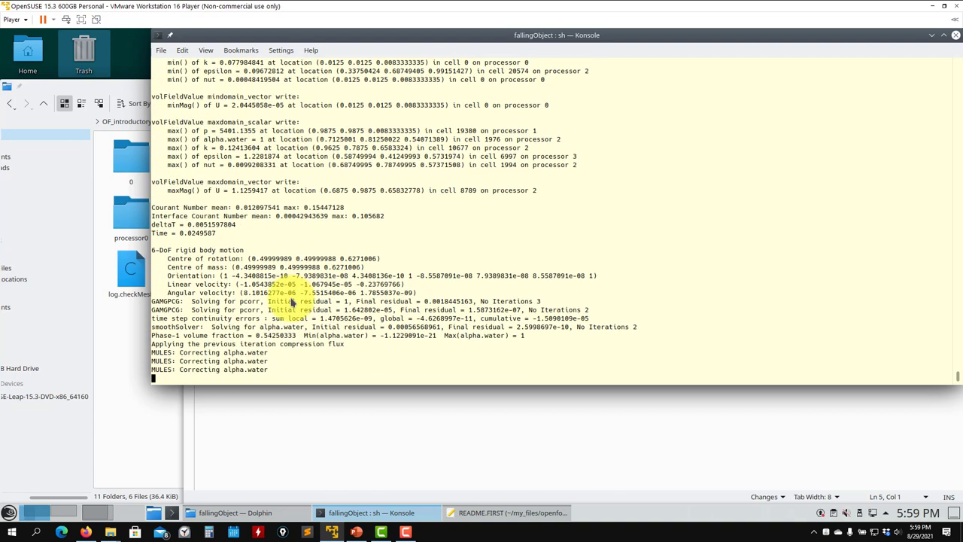
scroll(down, 3)
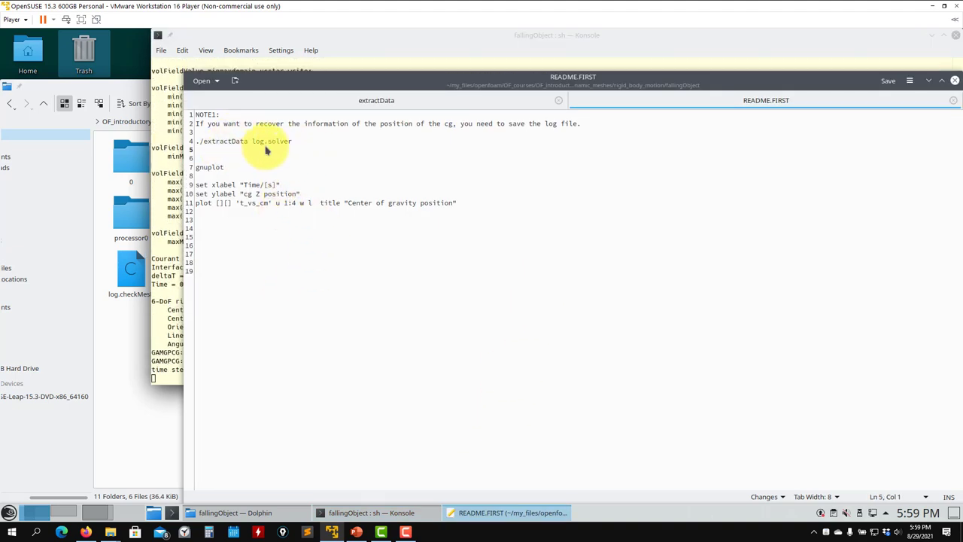
click(225, 512)
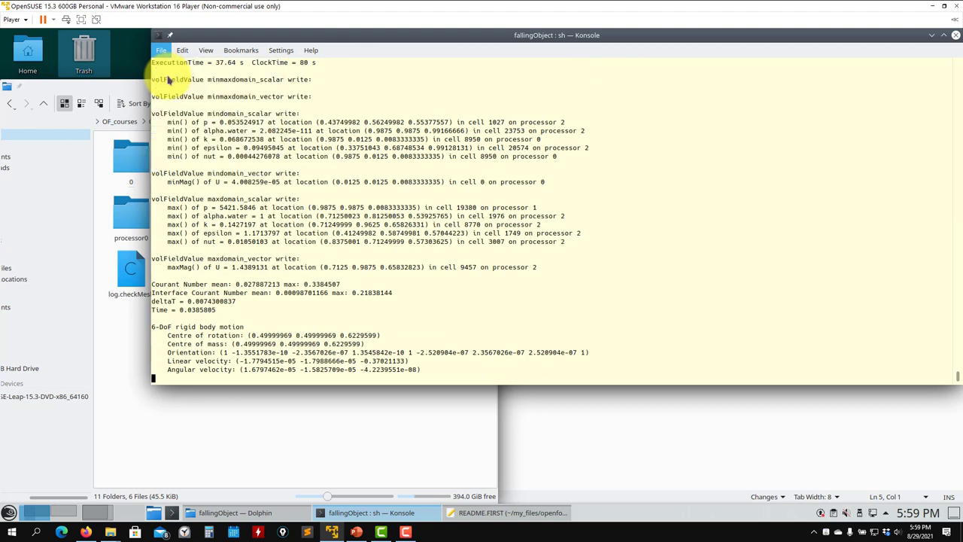
Run ./extractData log.solver in a new tab and check the new t_vs_av, t_vs_cm, t_vs_lv, t_vs_orientation files.
click(258, 377)
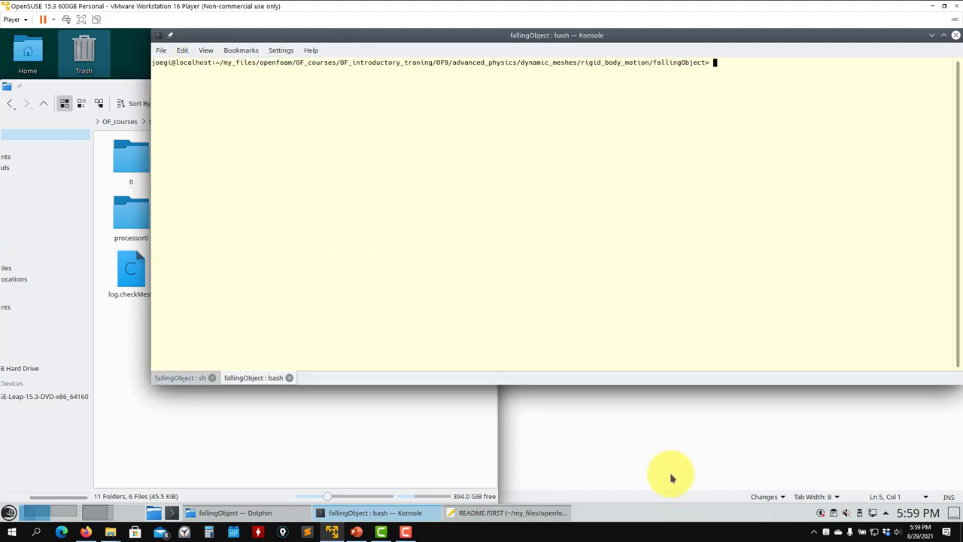
click(511, 512)
text(./extractData log.solver)
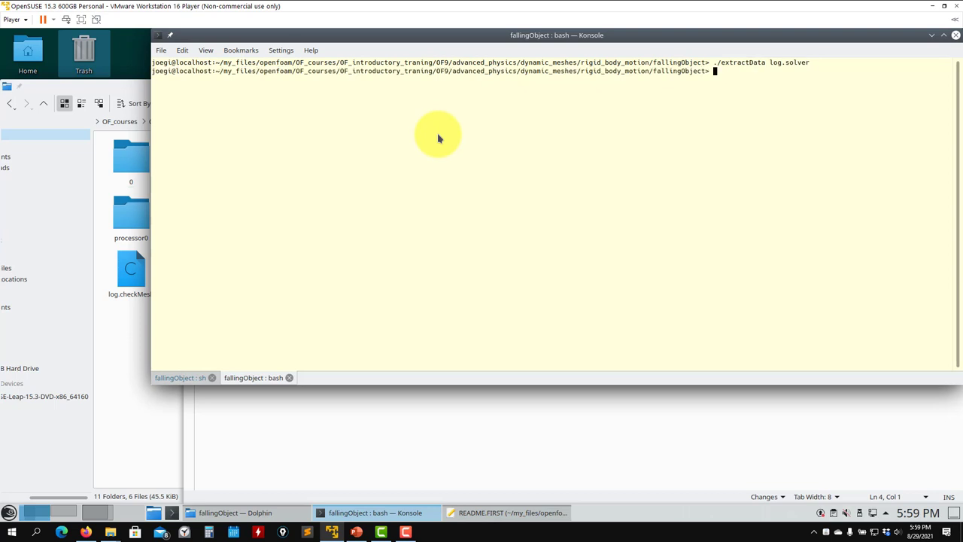
click(235, 513)
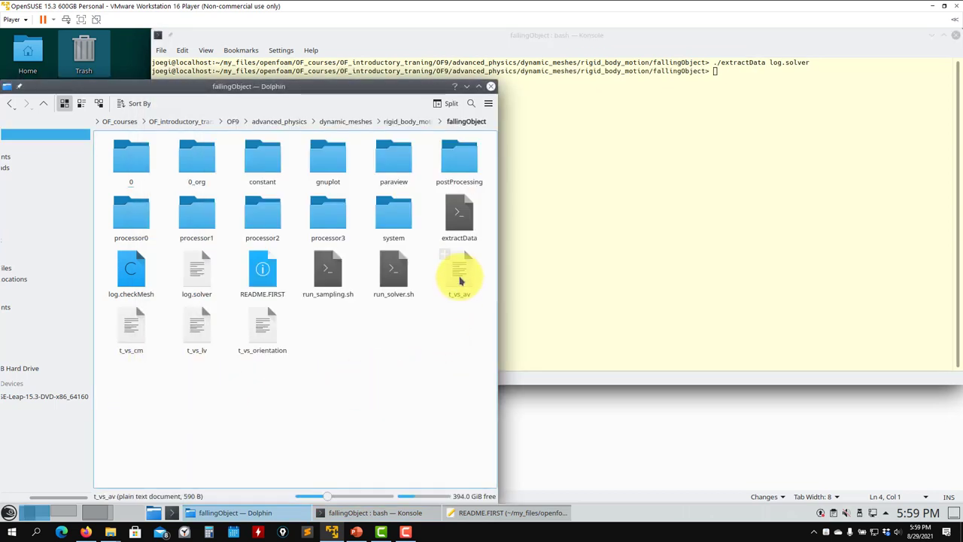
click(459, 269)
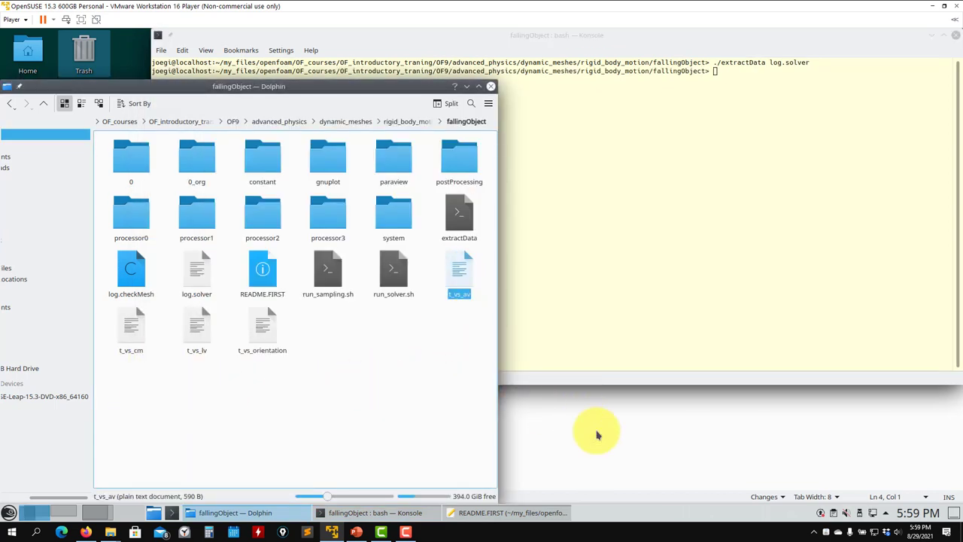
double_click(459, 275)
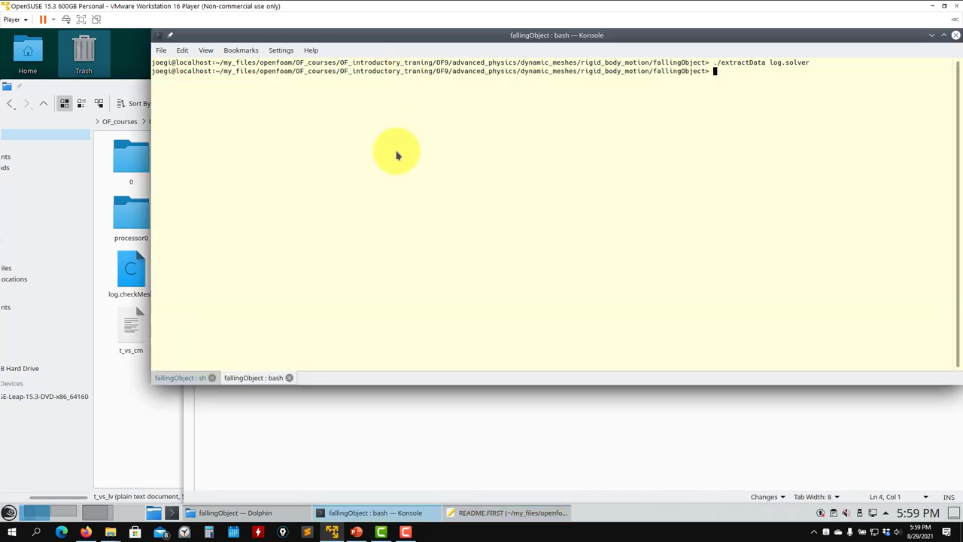
In gnuplot, plot t_vs_cm column 1:4 with lines titled "Center of gravity position".
text(gnuplot)
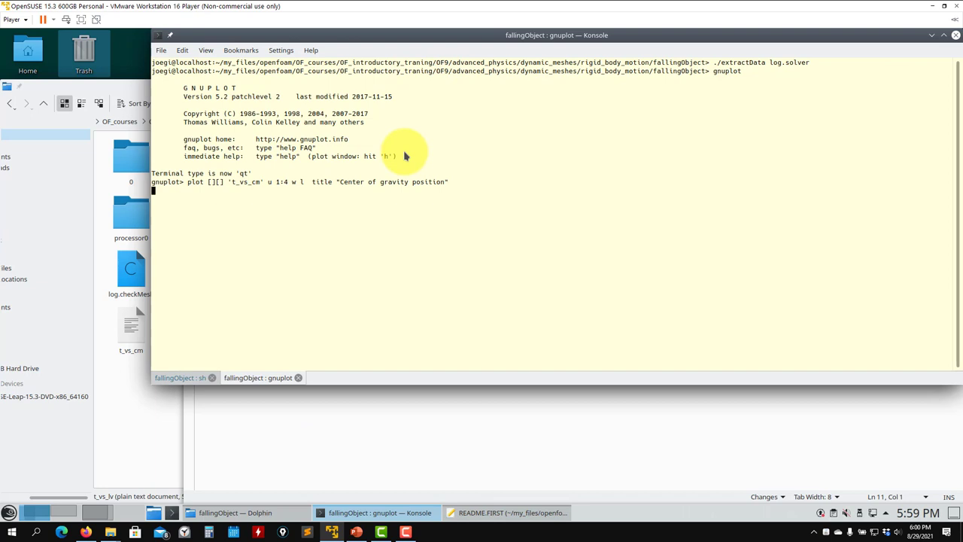
key(Return)
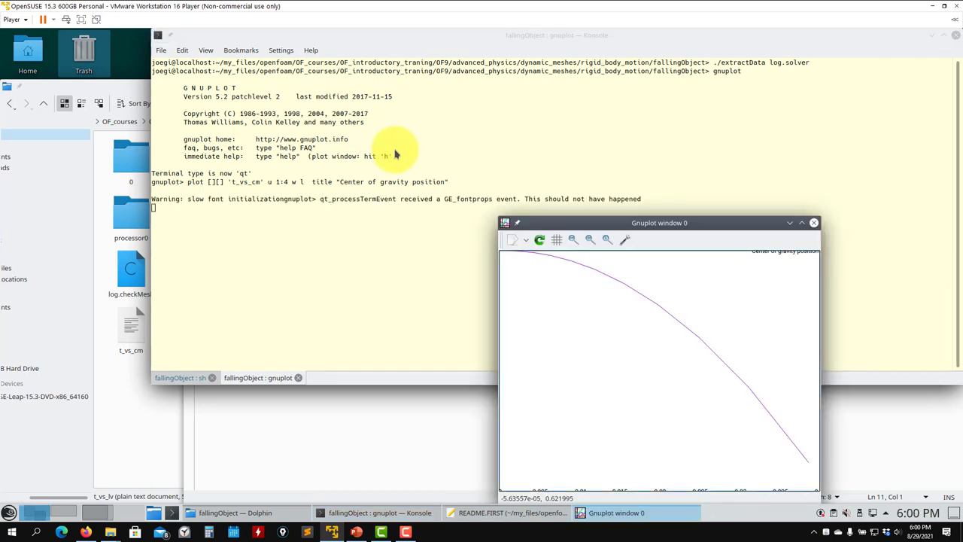
drag(659, 222, 404, 128)
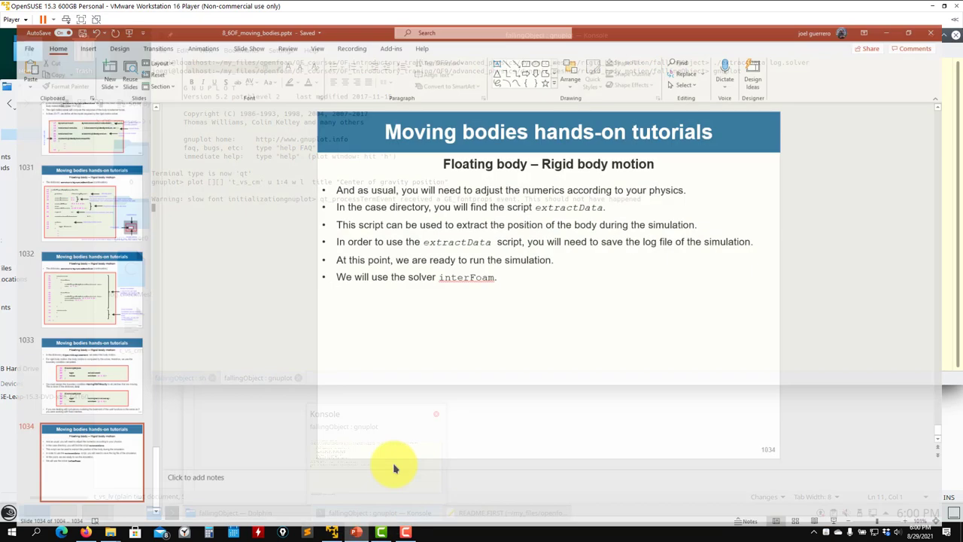
View PowerPoint slide 1029's floating-body results, then return to the gnuplot terminal.
click(79, 239)
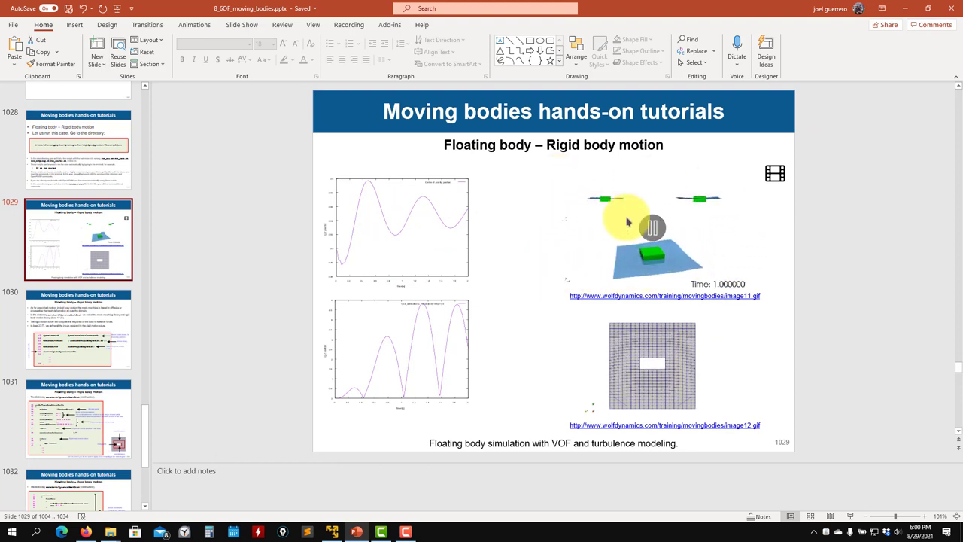
click(380, 512)
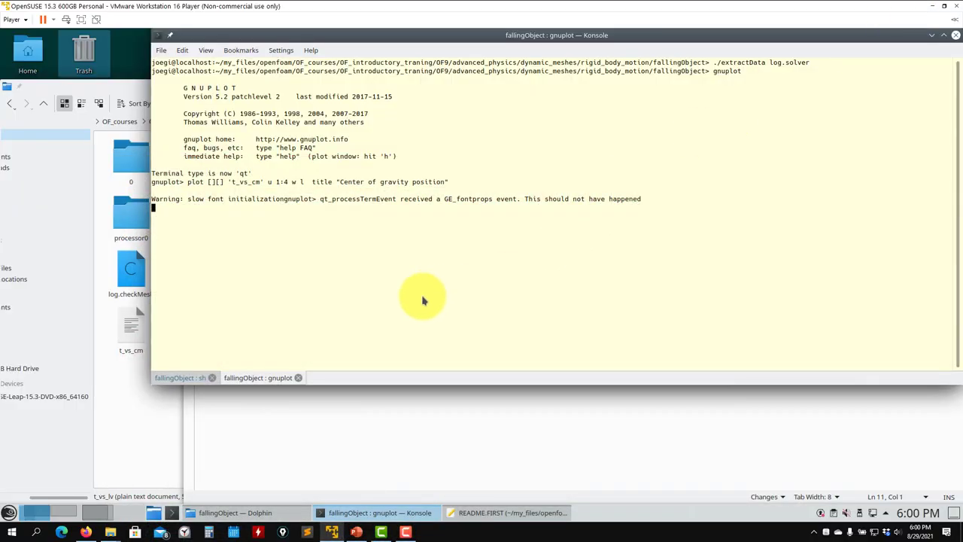
Exit gnuplot and scroll through the running solver's output tab.
text(exit)
text(ls)
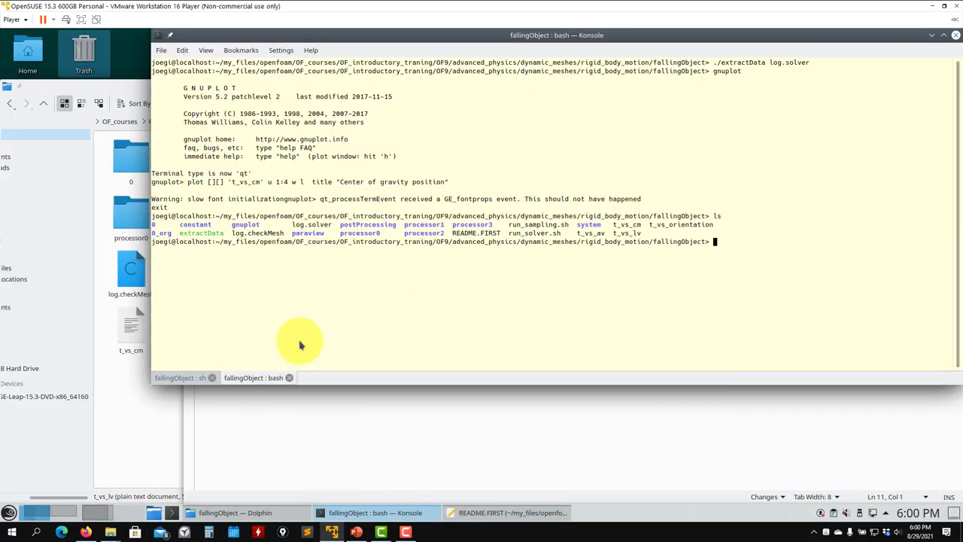
click(179, 377)
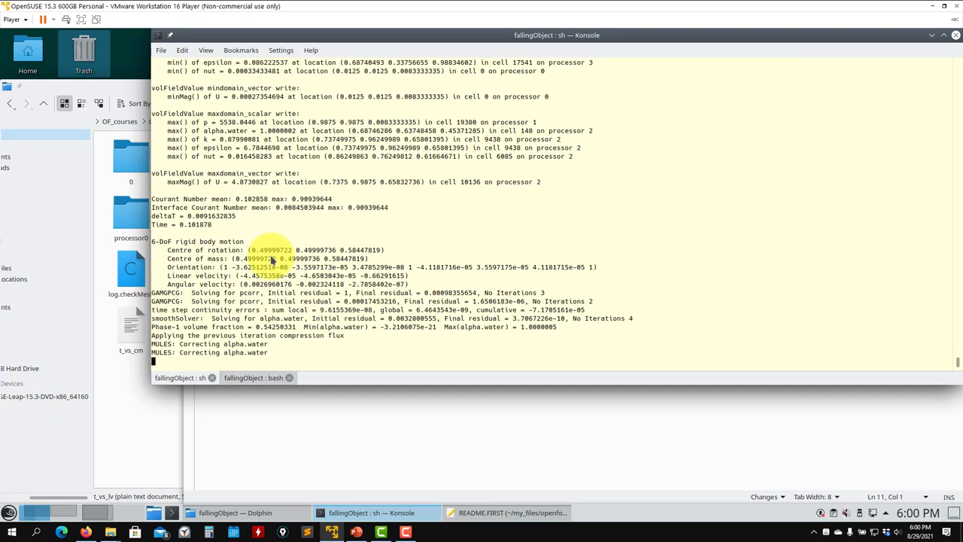
scroll(down, 3)
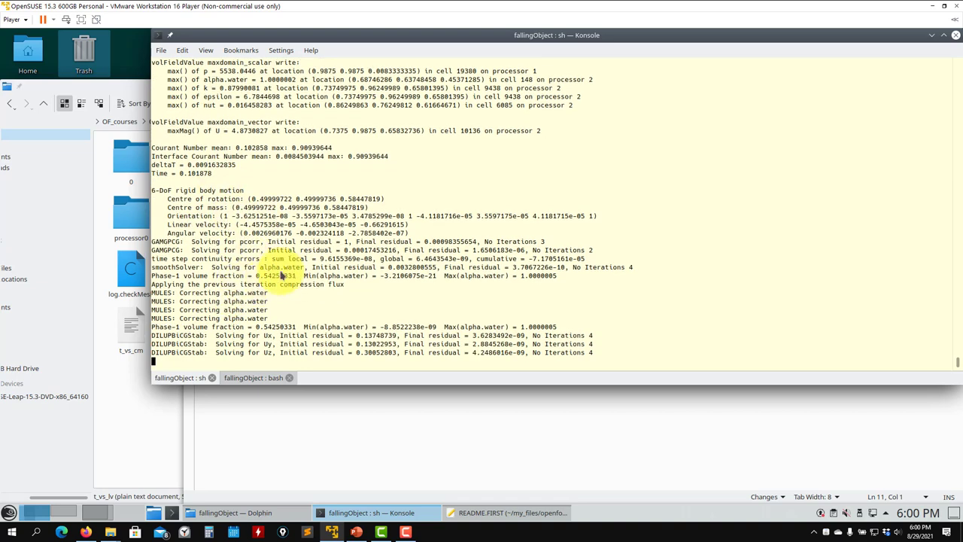
scroll(down, 3)
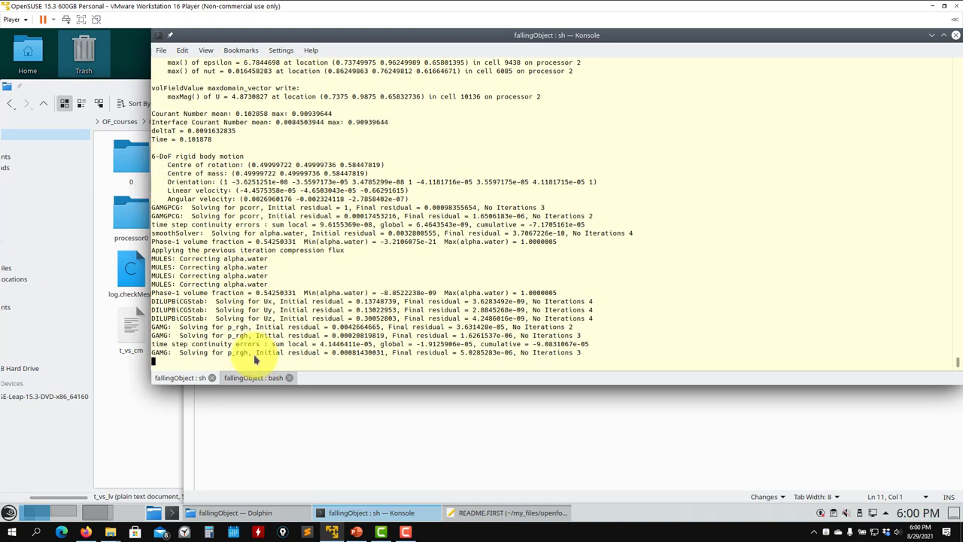
Launch paraFoam -builtin on the fallingObject case from the terminal.
click(255, 377)
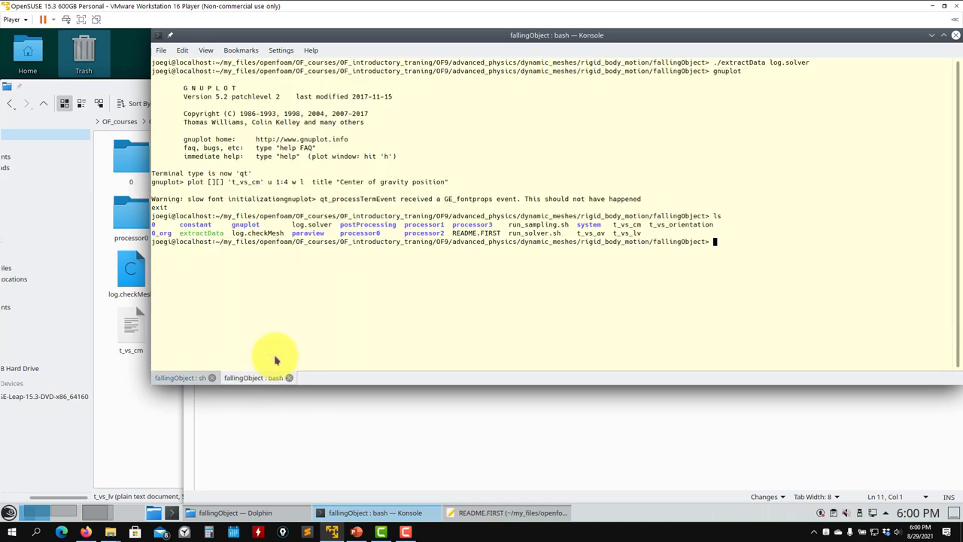
text(pa)
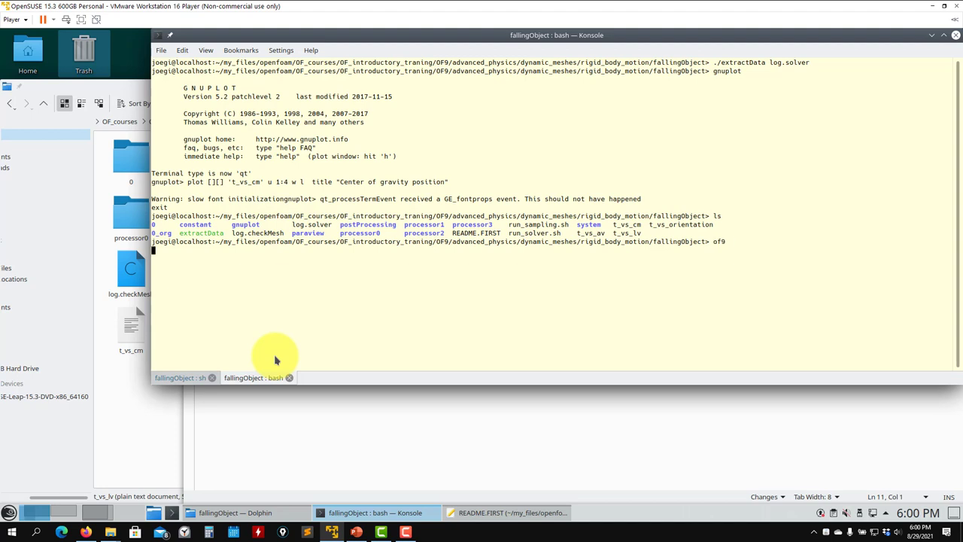
text(para)
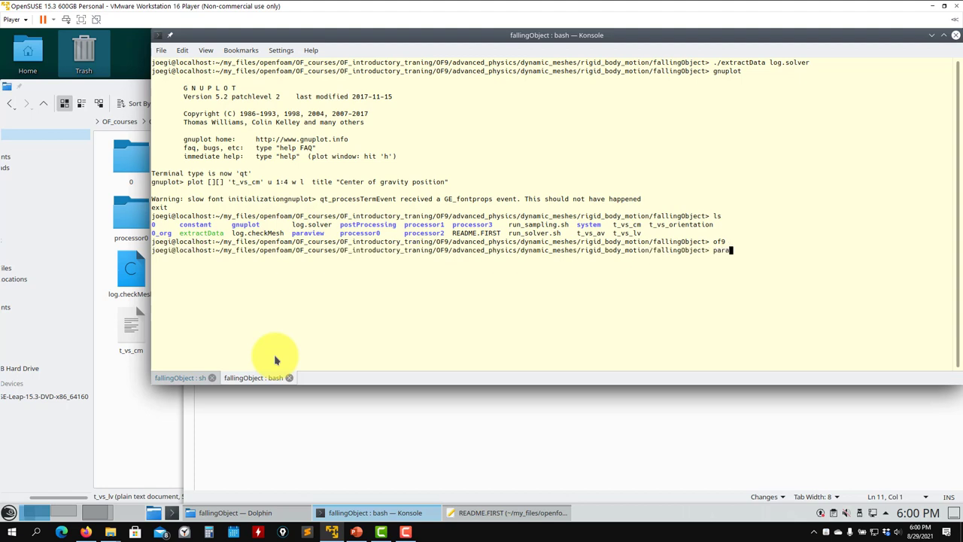
key(Return)
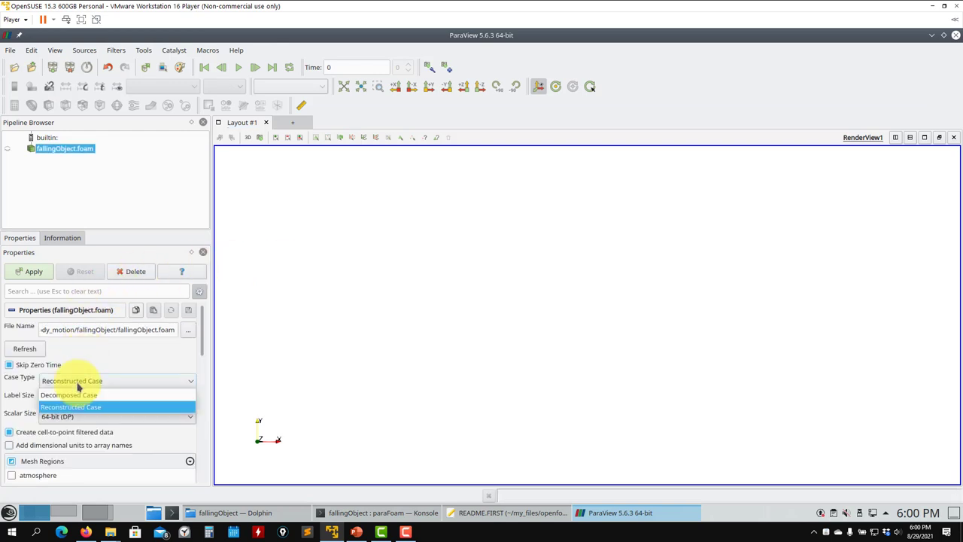
Set Case Type to Decomposed Case and apply to load fallingObject.
click(68, 395)
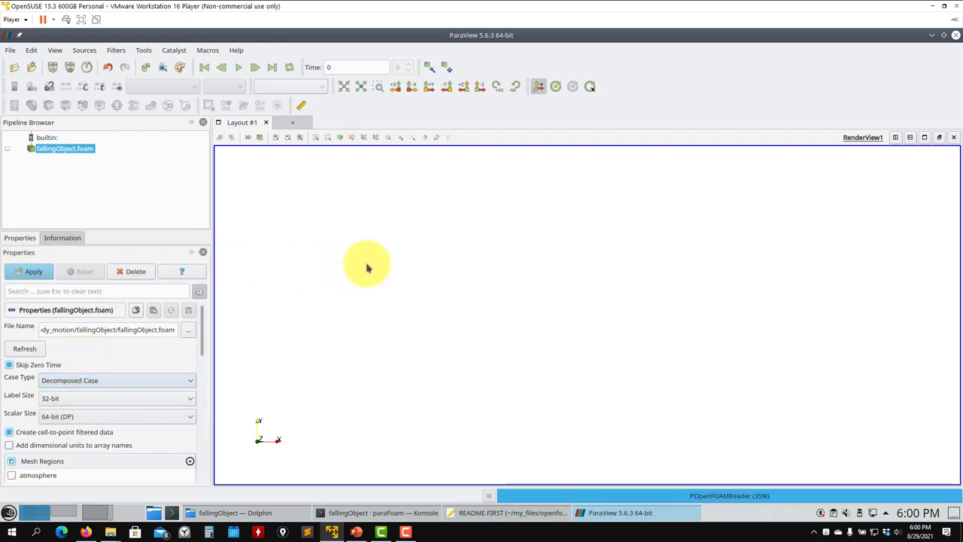
click(33, 270)
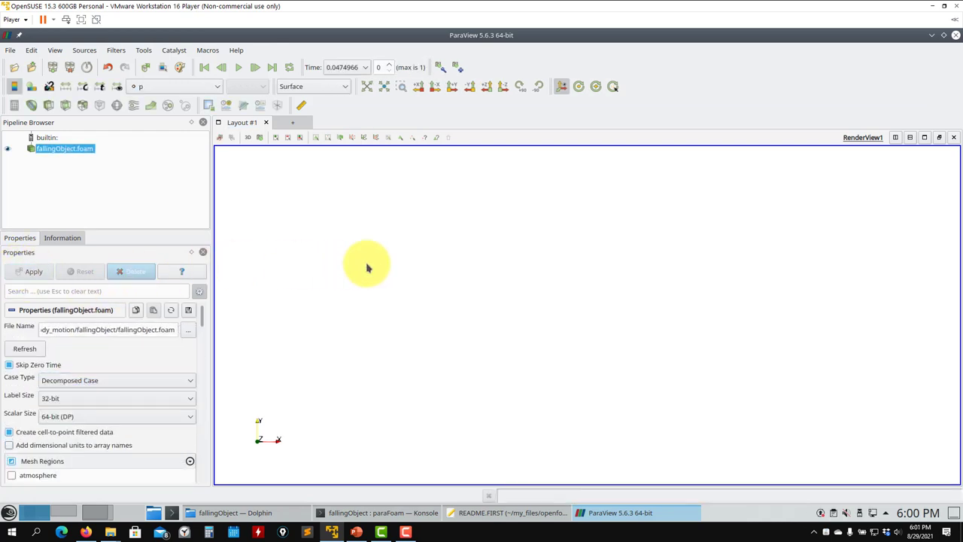
click(33, 271)
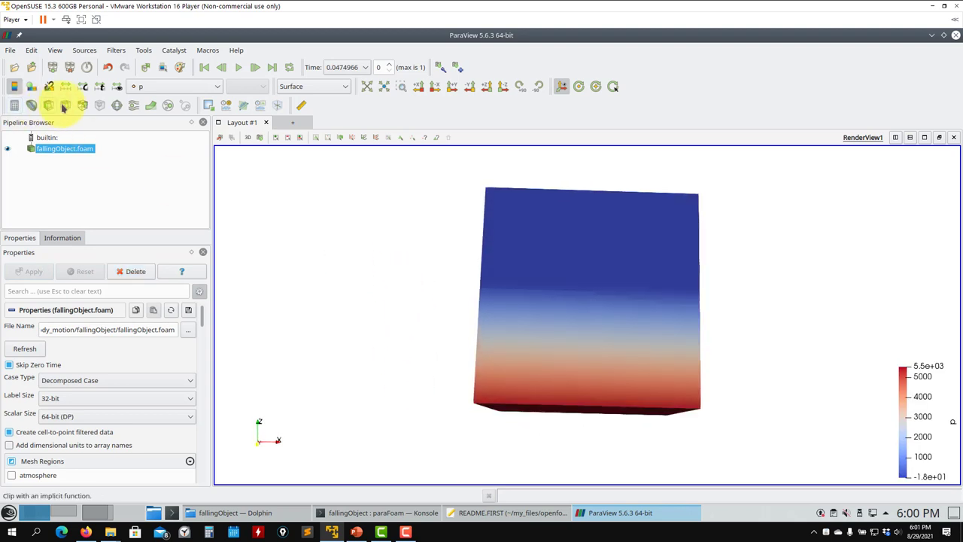
Add and apply a Slice filter shown in Solid Color with Surface With Edges.
click(34, 271)
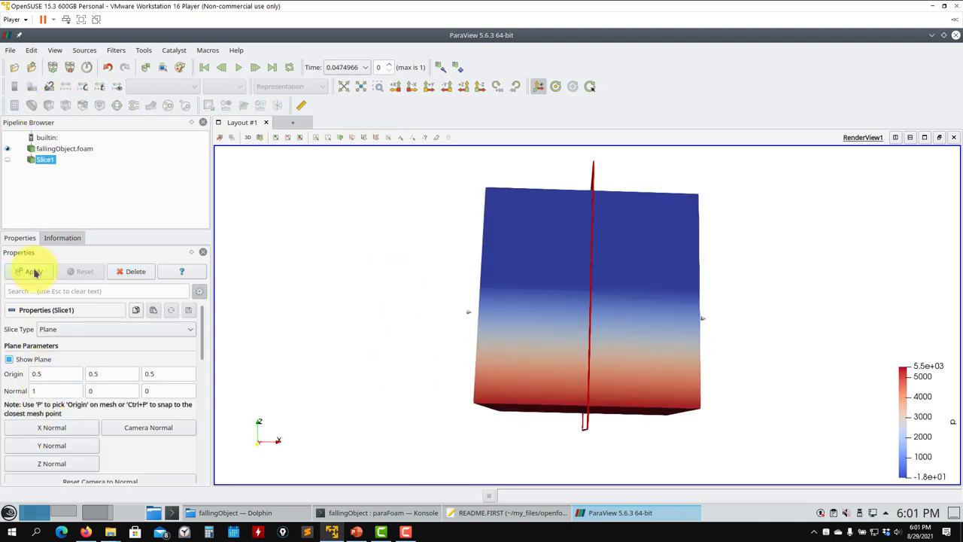
click(33, 271)
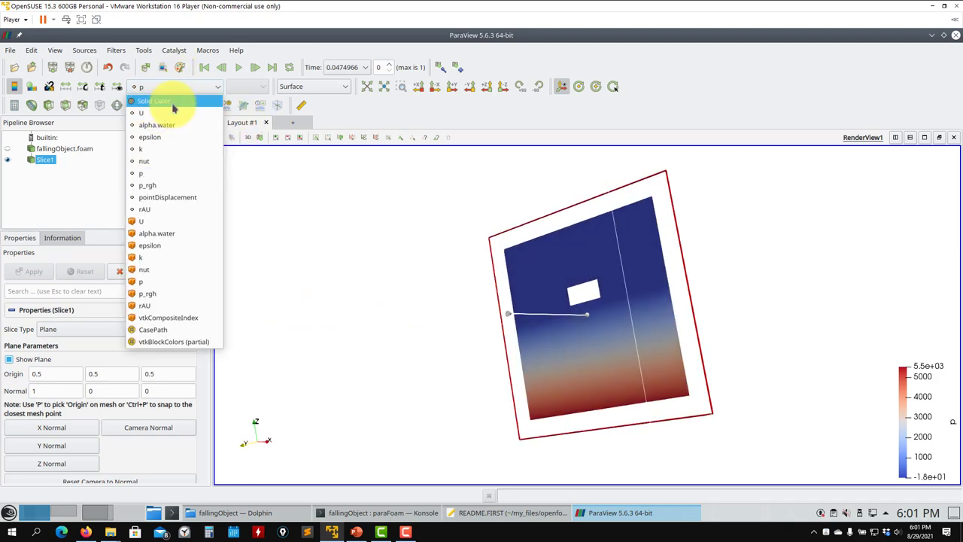
click(154, 101)
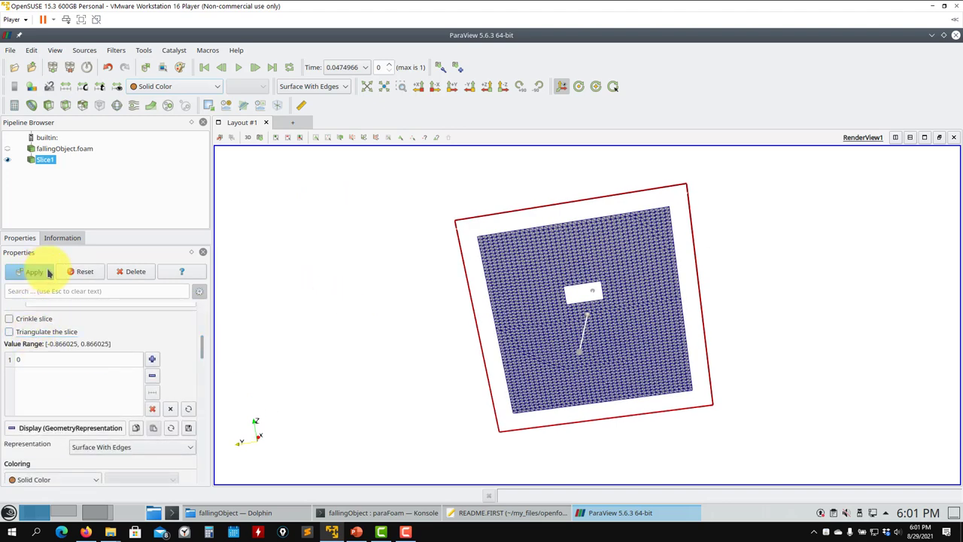
click(33, 271)
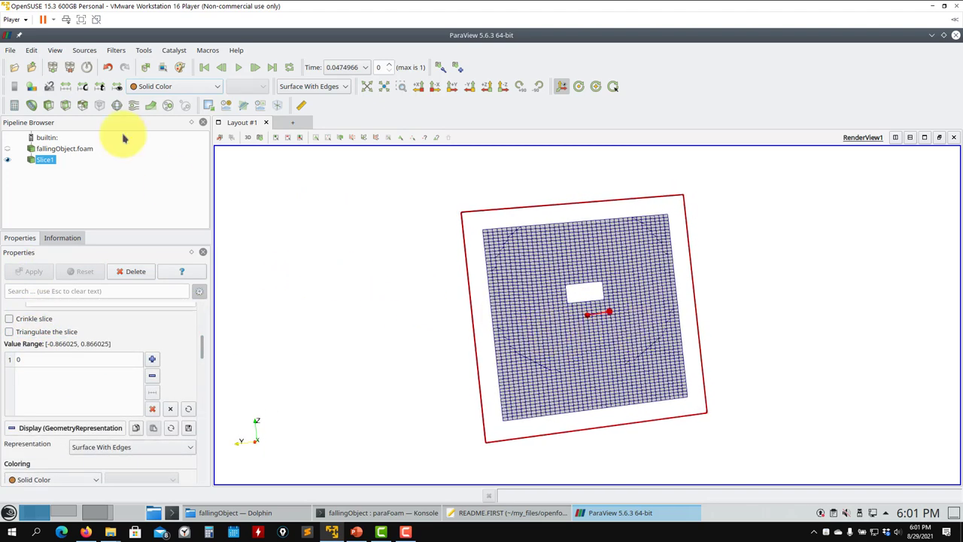
Colour Slice1 by cell alpha.water.
click(174, 86)
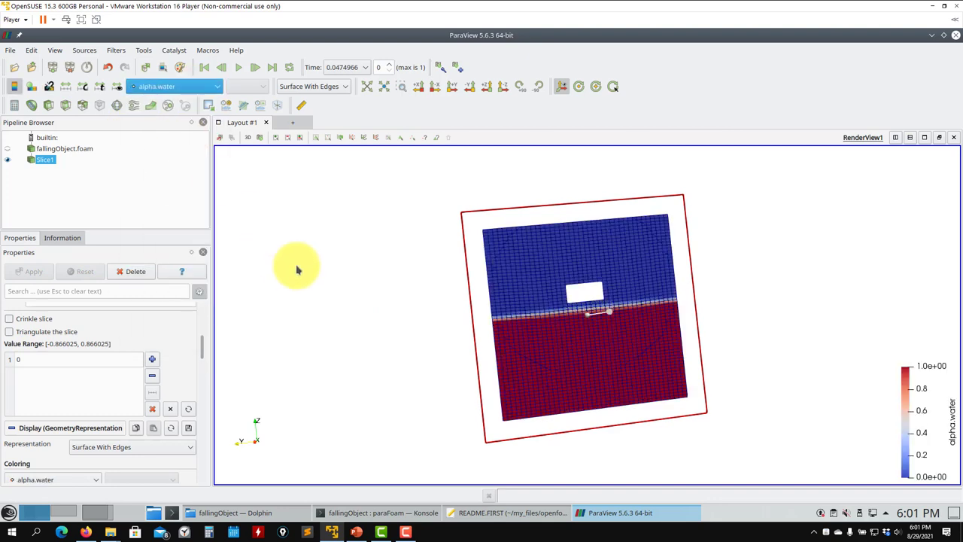
mouse_move(239, 69)
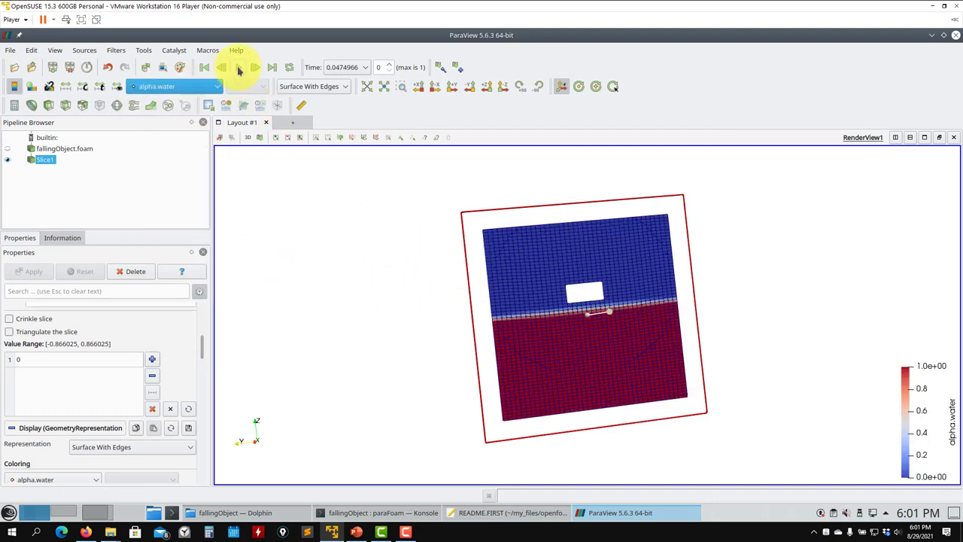
click(173, 86)
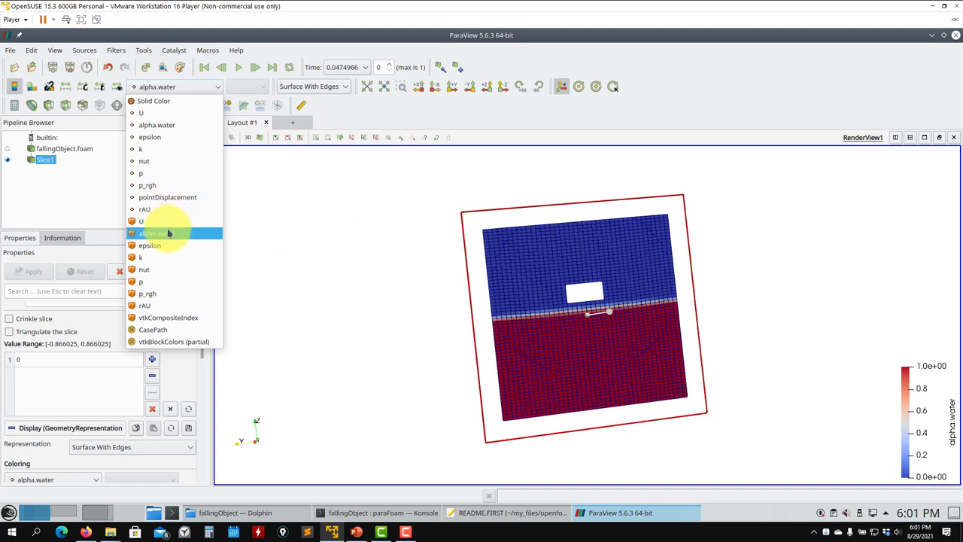
click(156, 233)
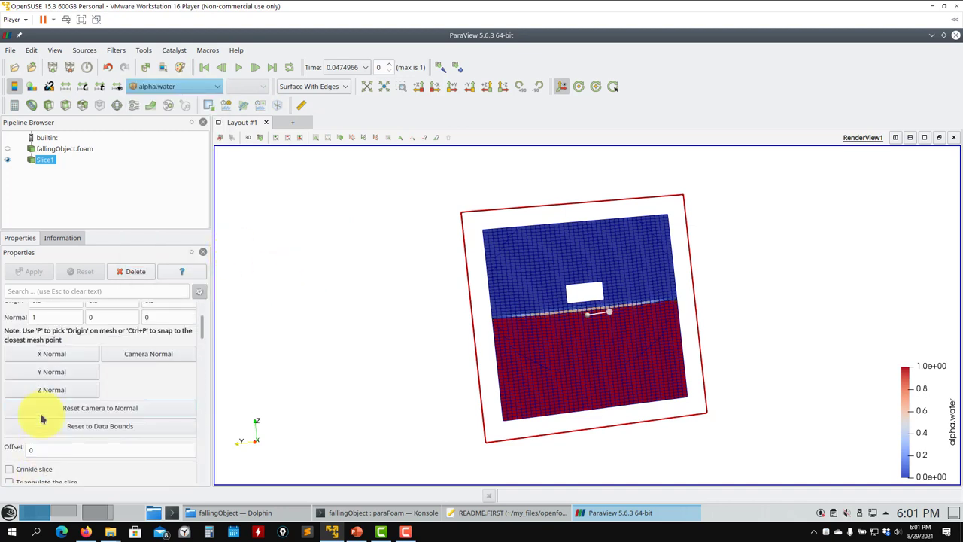
scroll(up, 3)
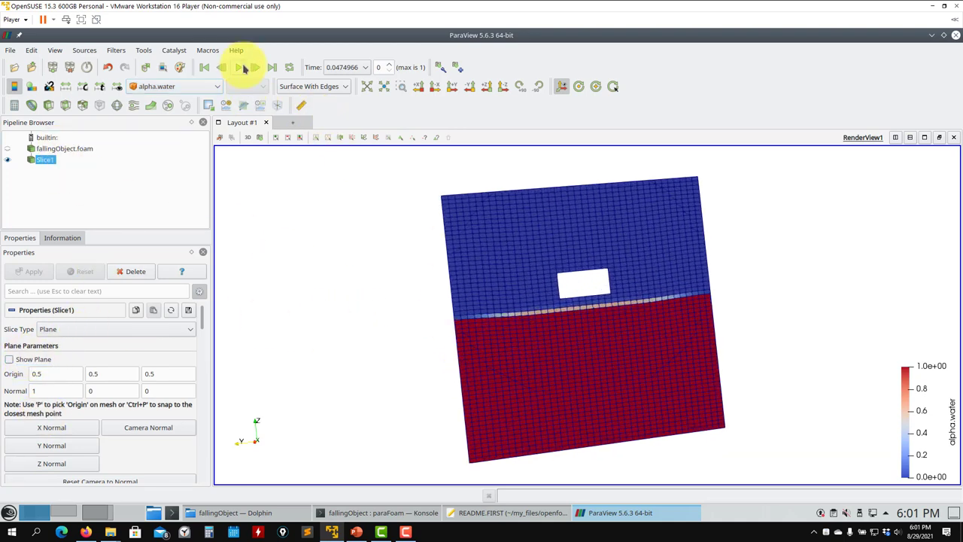
Step forward to time 0.101878, then close ParaView.
click(254, 67)
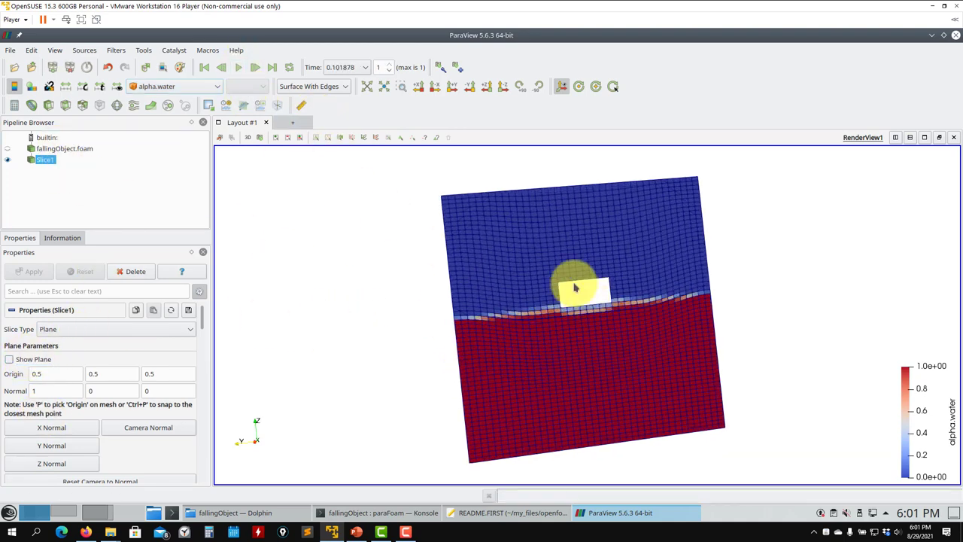
click(221, 67)
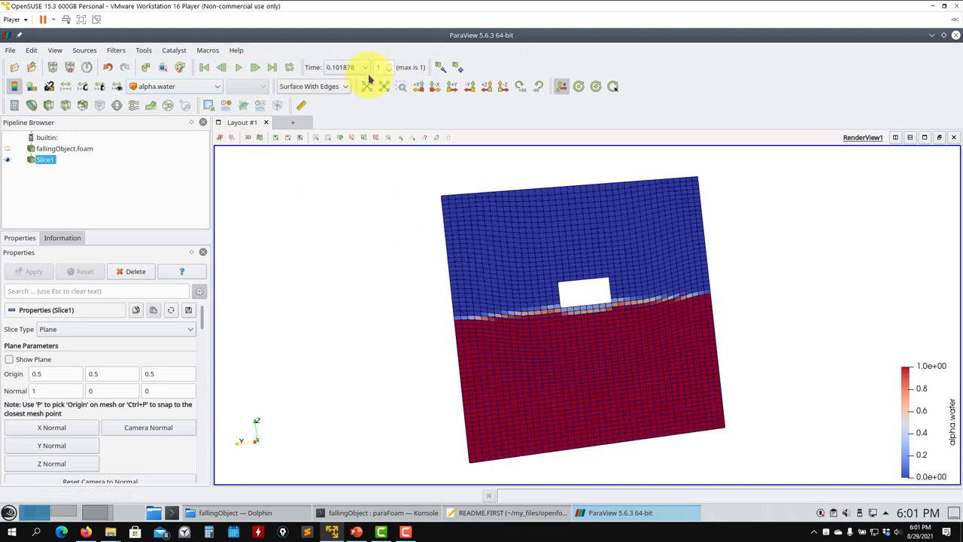
mouse_move(651, 211)
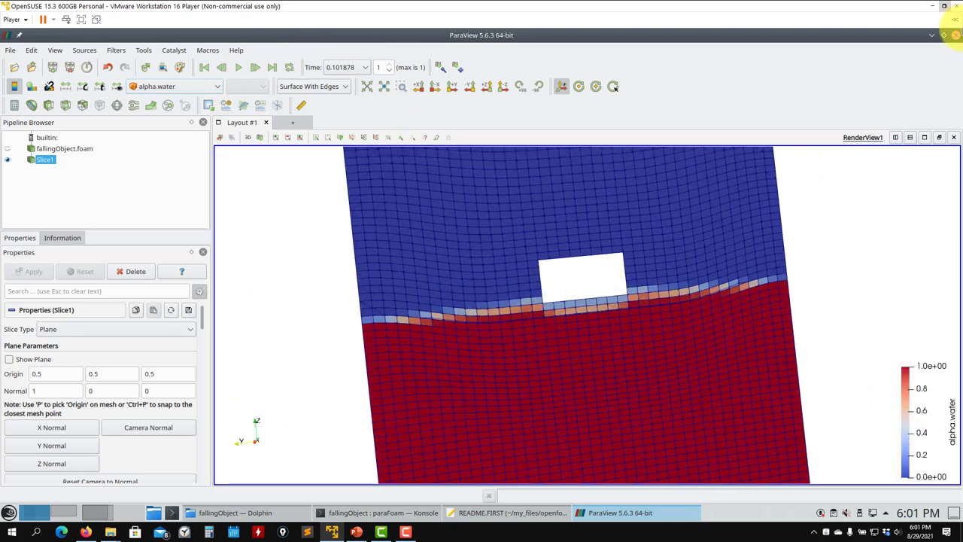
click(382, 512)
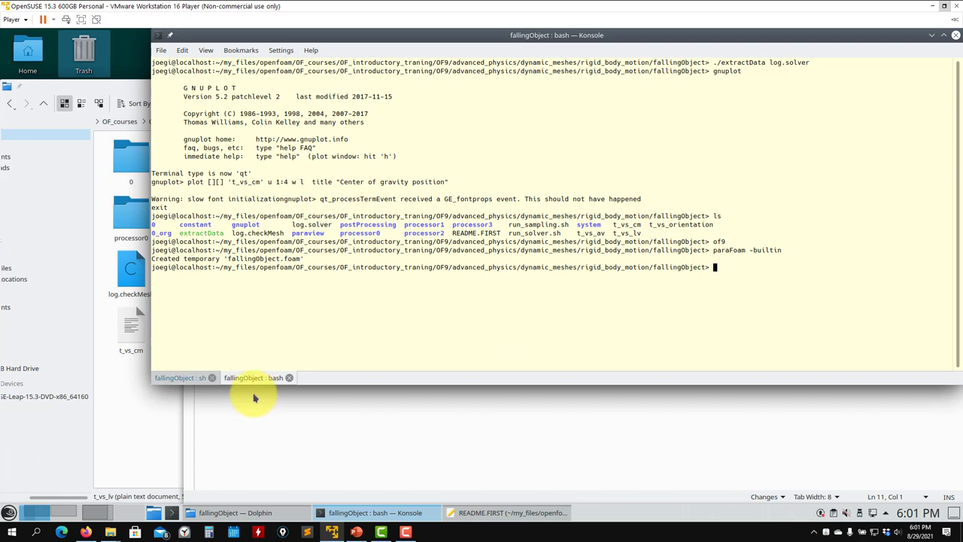
Scroll the fallingObject solver log past Time = 0.266316 and its 6-DoF motion output.
click(181, 377)
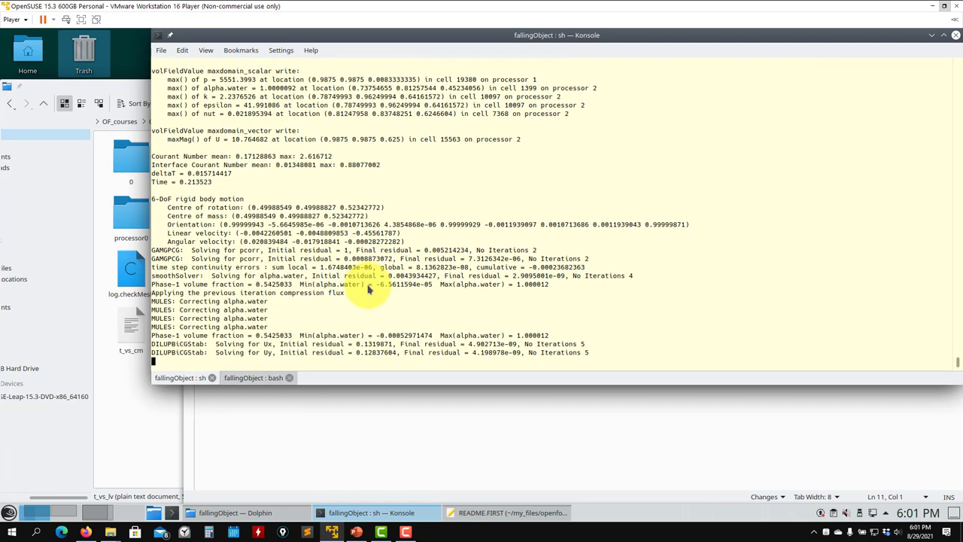
scroll(down, 3)
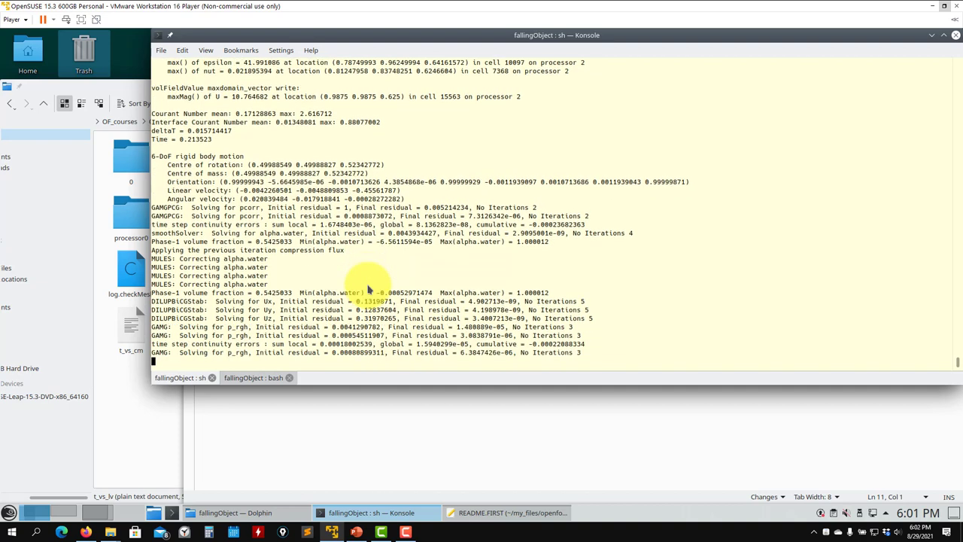
scroll(down, 3)
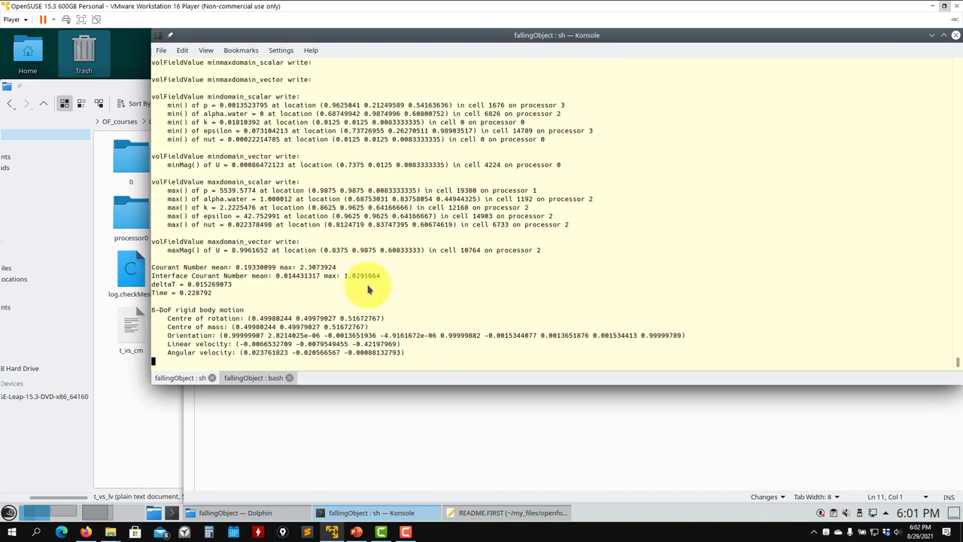
scroll(down, 3)
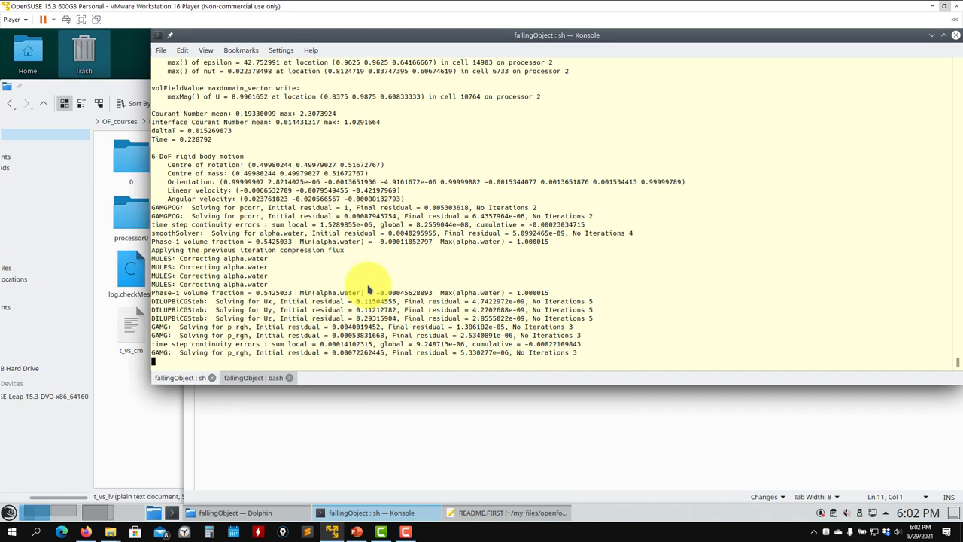
scroll(down, 3)
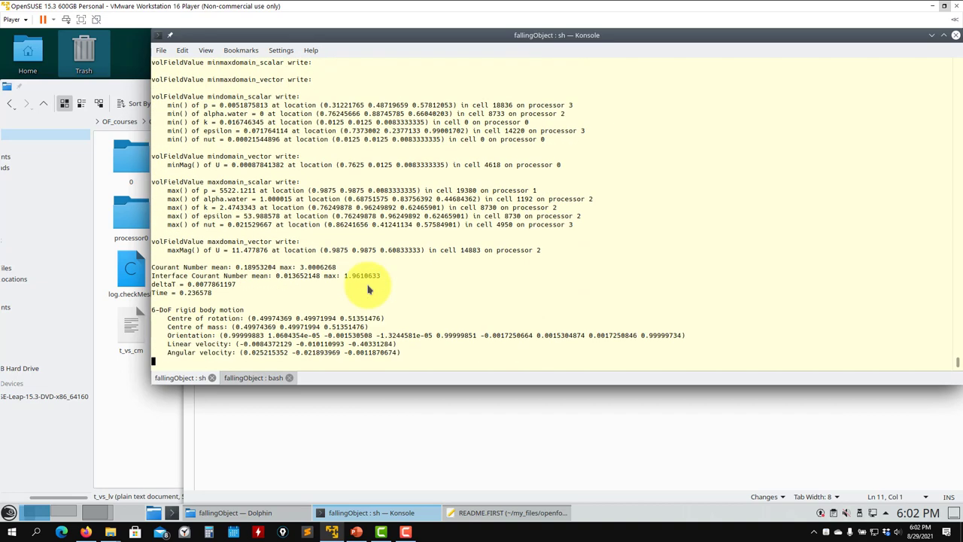
scroll(down, 3)
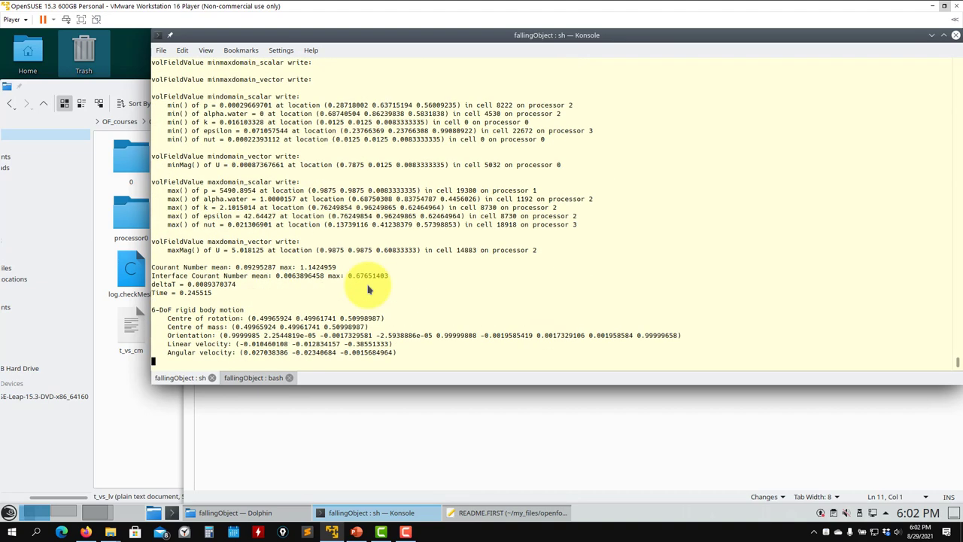
scroll(down, 3)
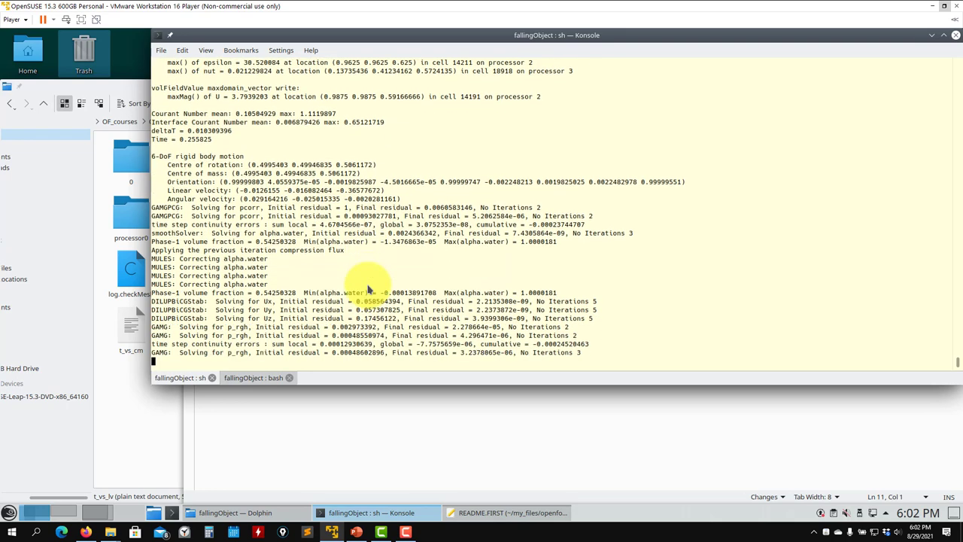
scroll(down, 3)
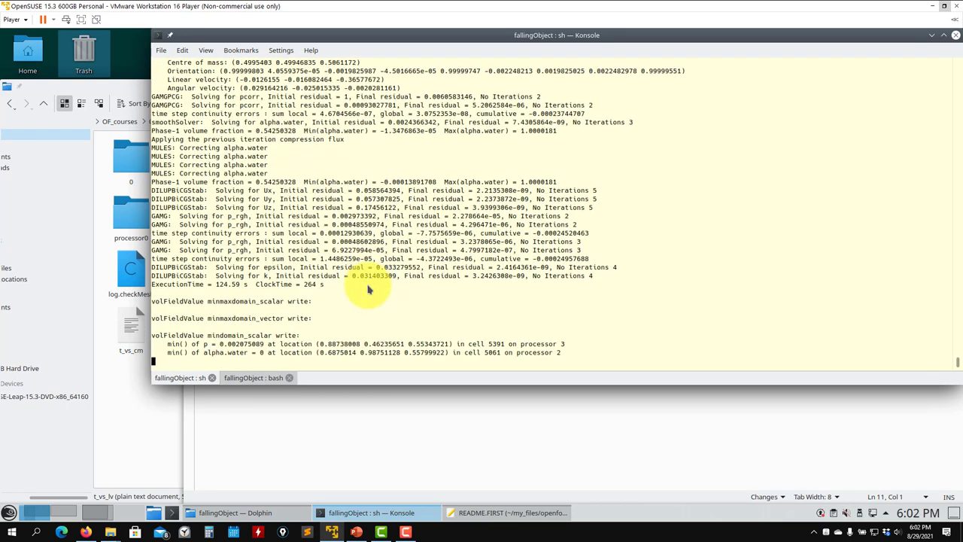
scroll(down, 3)
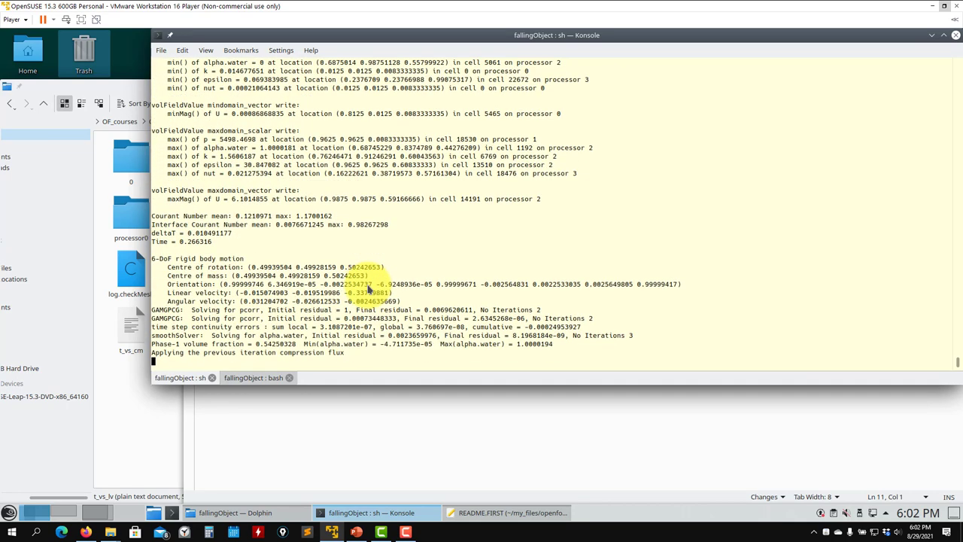